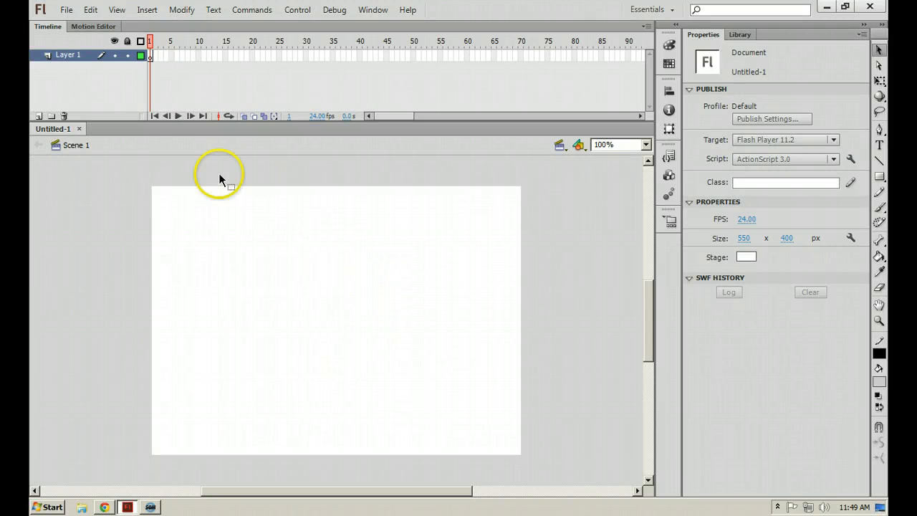
# Step: Rename Layer 1 to 'as' and add a second timeline layer
pyautogui.doubleClick(75, 55)
pyautogui.write('as')
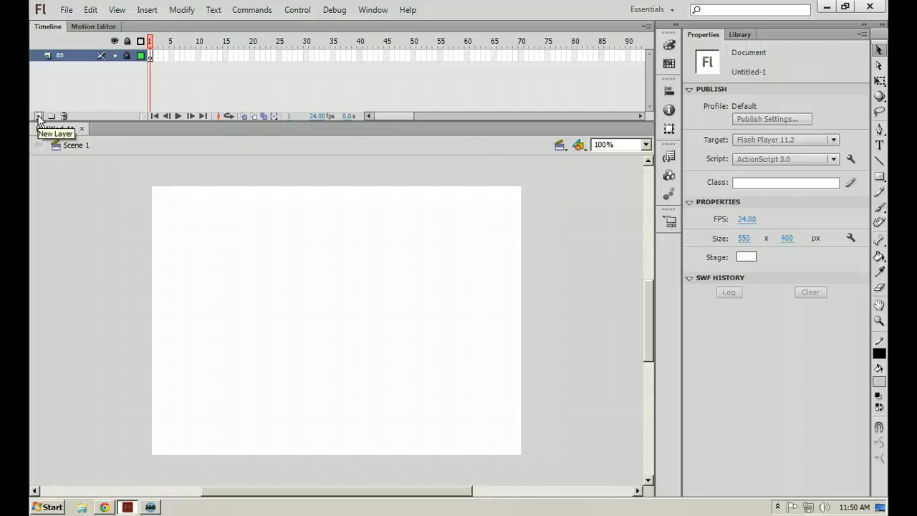
pyautogui.click(39, 116)
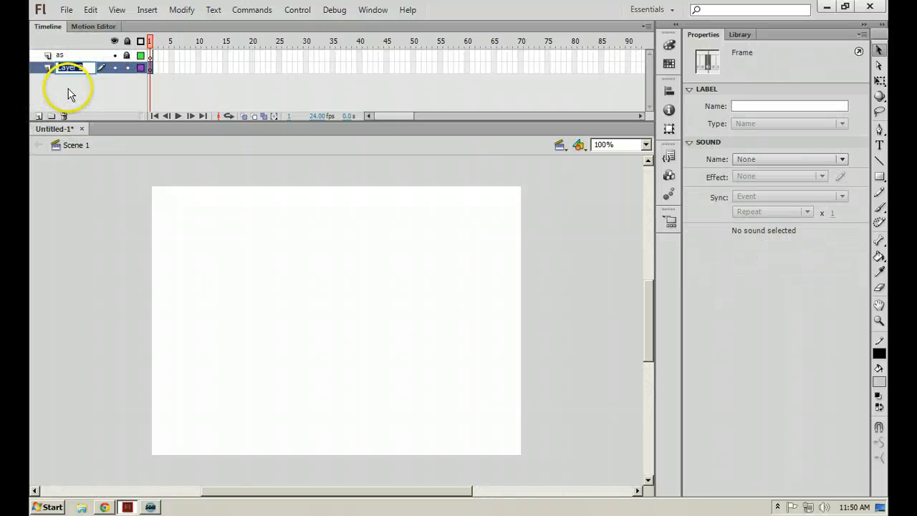
# Step: Name the new layer 'lips', clear rough strokes, and brush the upper and lower lip edges
pyautogui.doubleClick(70, 68)
pyautogui.write('lips')
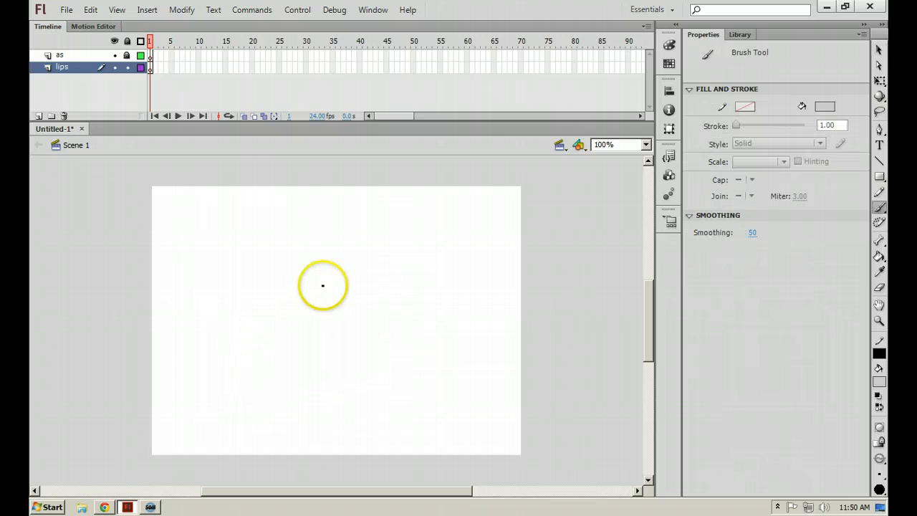
pyautogui.moveTo(250, 302)
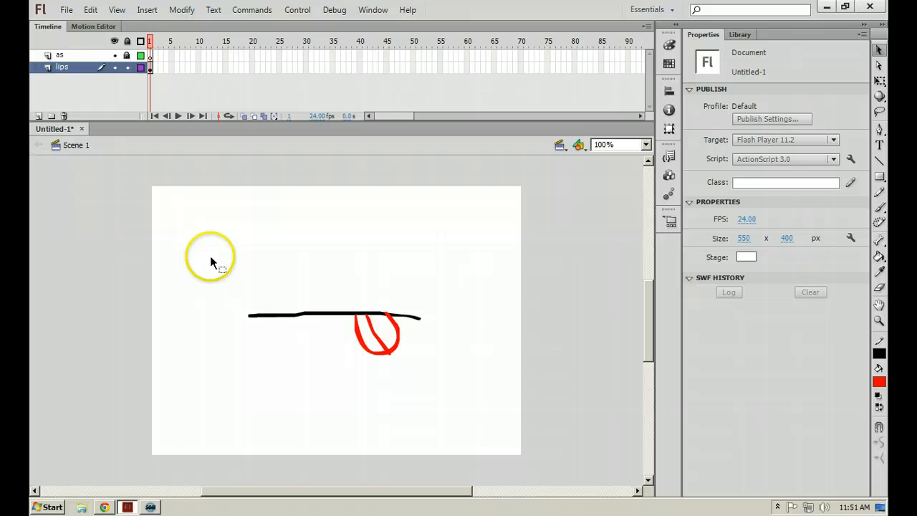
pyautogui.moveTo(210, 254); pyautogui.dragTo(271, 314)
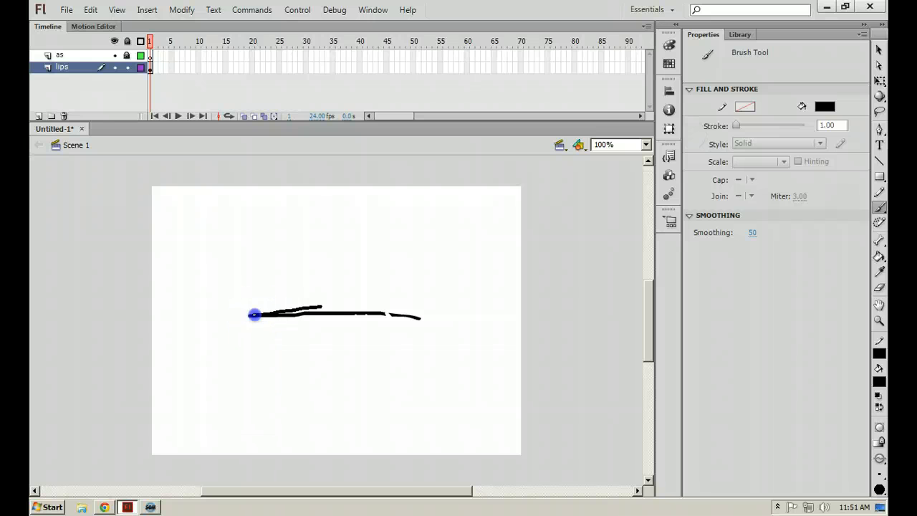
pyautogui.moveTo(256, 315); pyautogui.dragTo(306, 368)
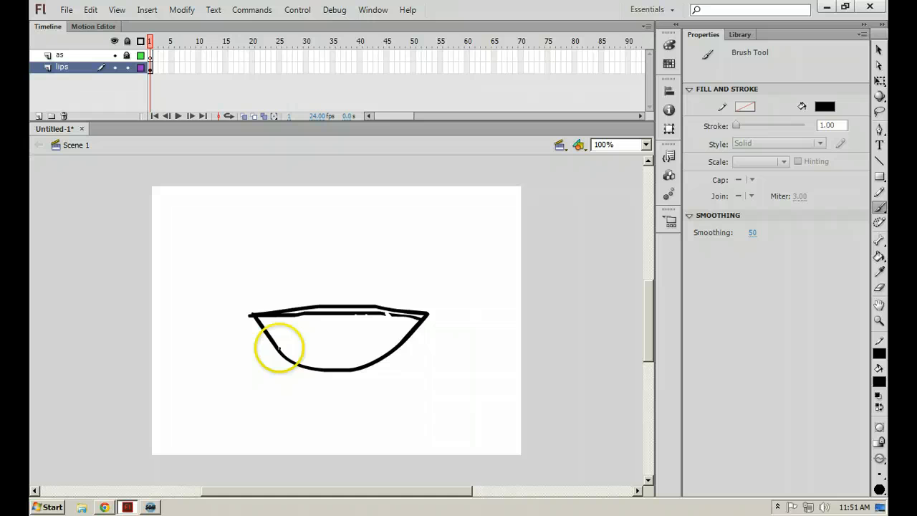
pyautogui.moveTo(258, 337); pyautogui.dragTo(398, 351)
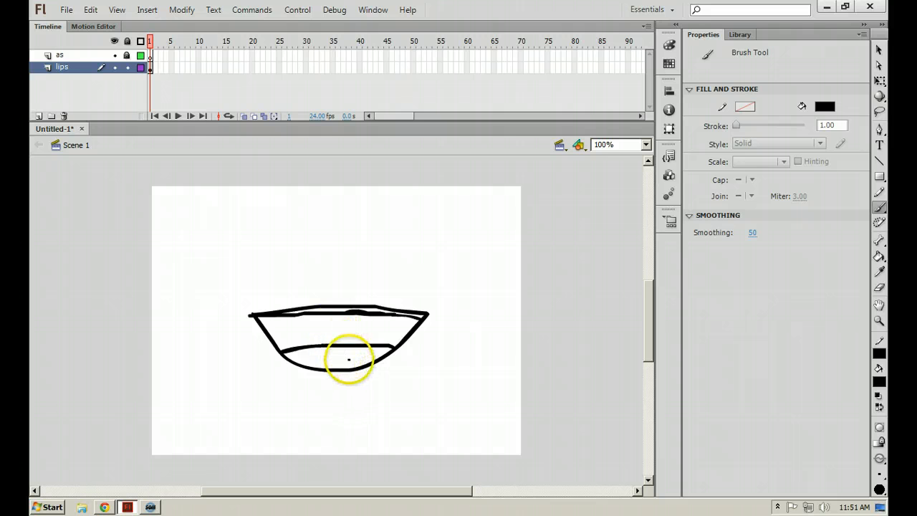
pyautogui.moveTo(313, 357)
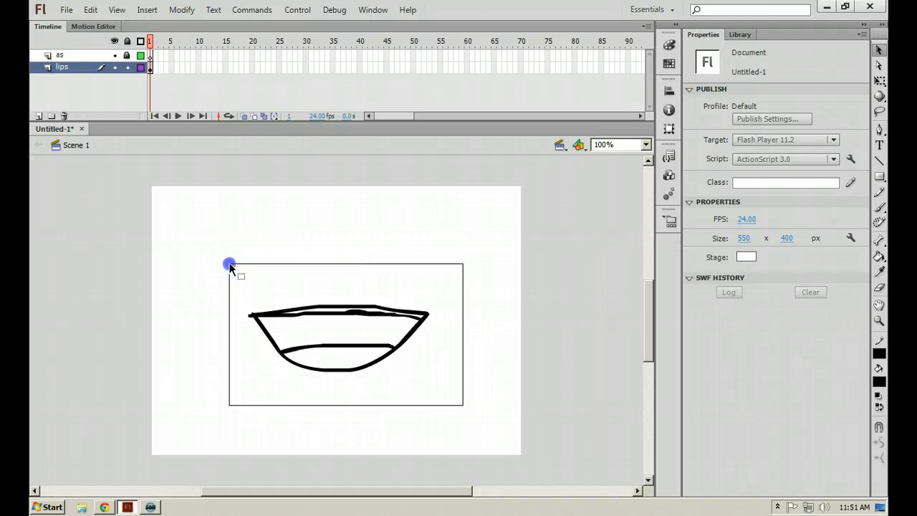
# Step: Select the lips drawing and convert it to a Movie Clip symbol named 'mouth'
pyautogui.click(340, 344)
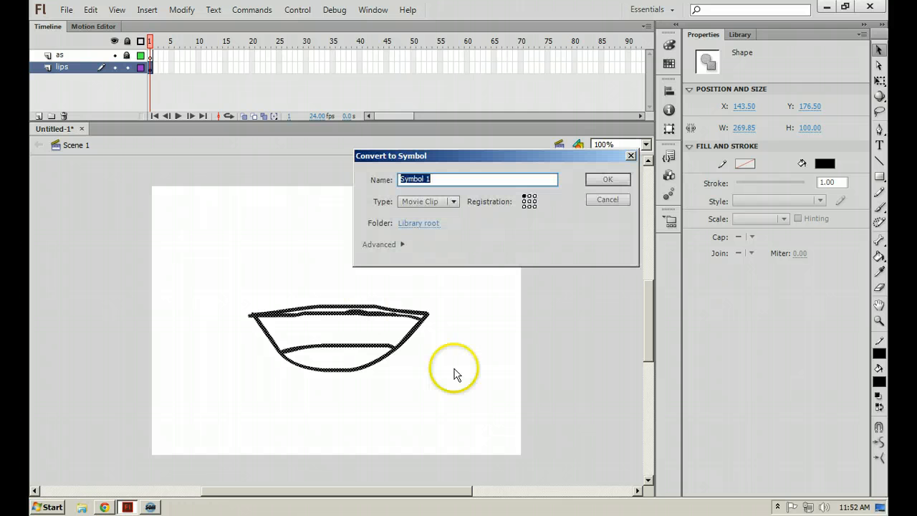
pyautogui.moveTo(442, 347)
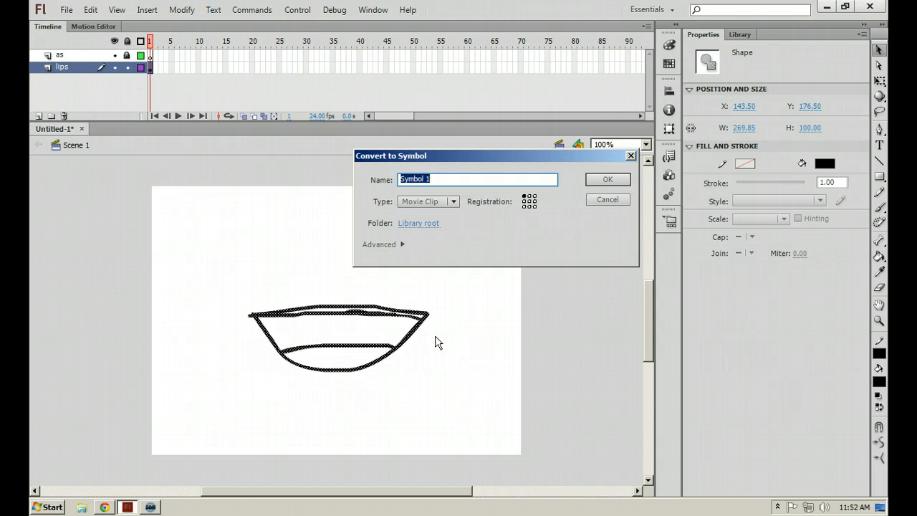
pyautogui.write('mouth')
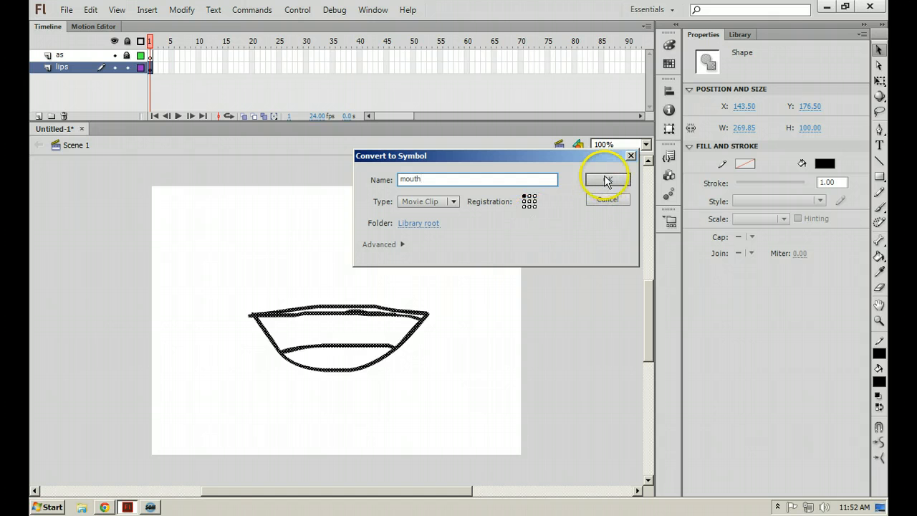
pyautogui.click(605, 179)
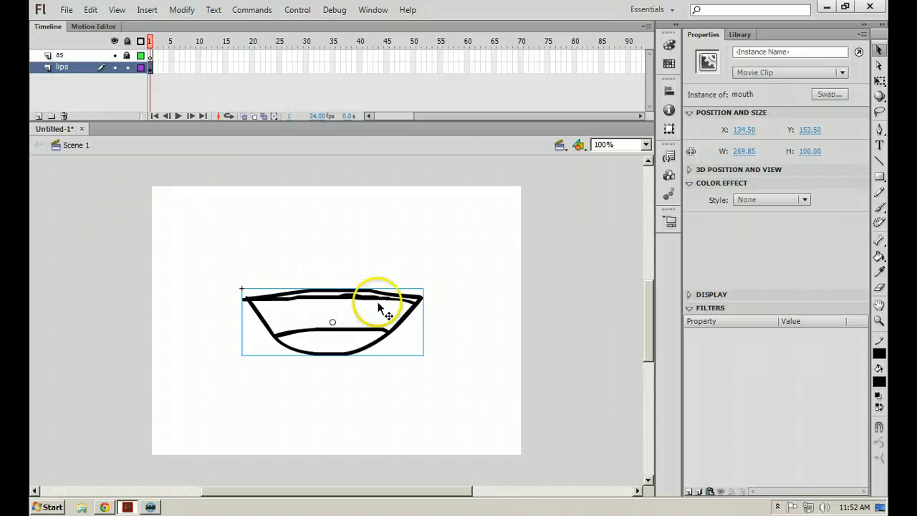
# Step: Enter the mouth symbol and rename its only layer to 'mouths'
pyautogui.doubleClick(380, 307)
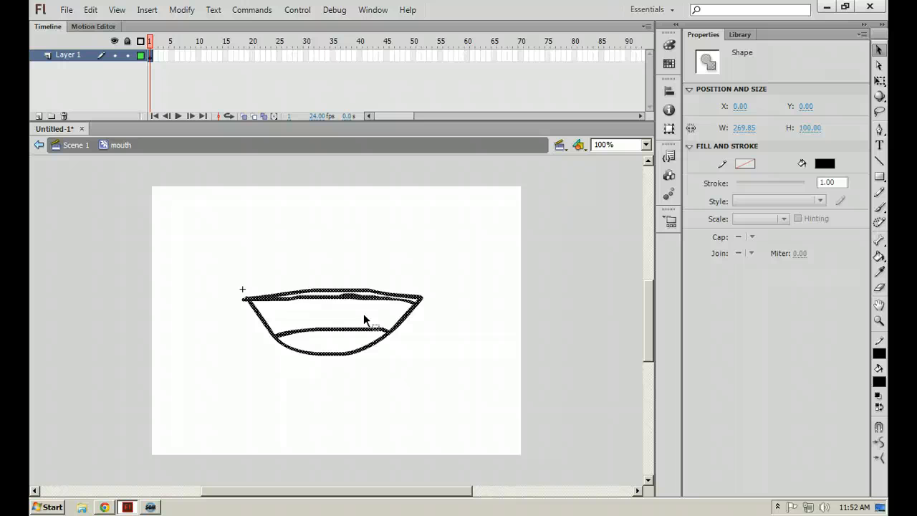
pyautogui.click(65, 55)
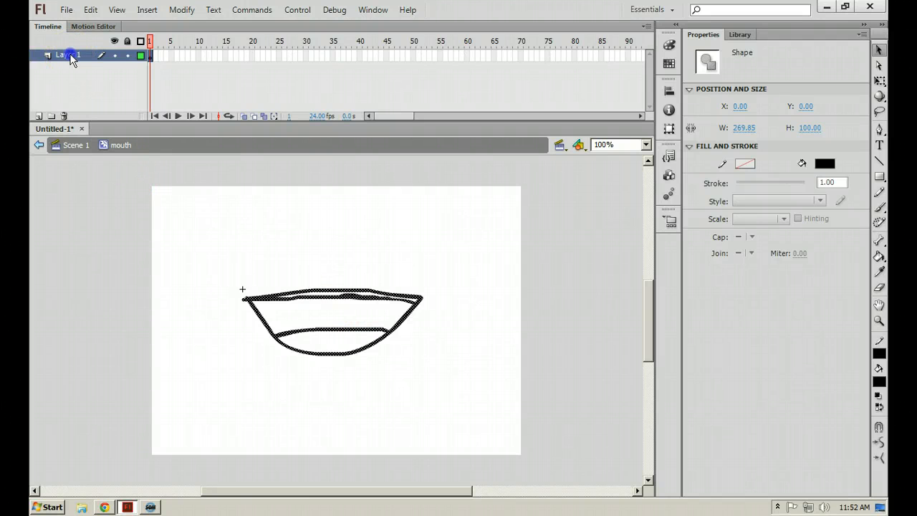
pyautogui.doubleClick(65, 55)
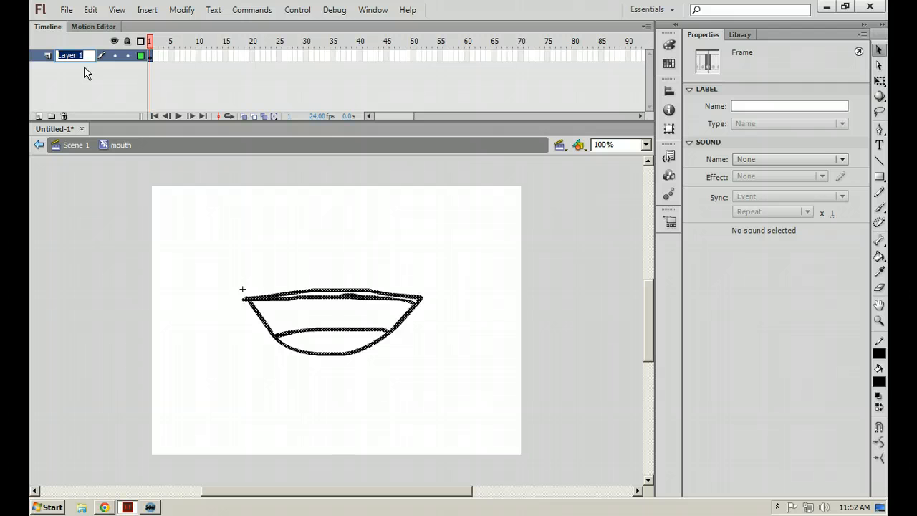
pyautogui.write('mout')
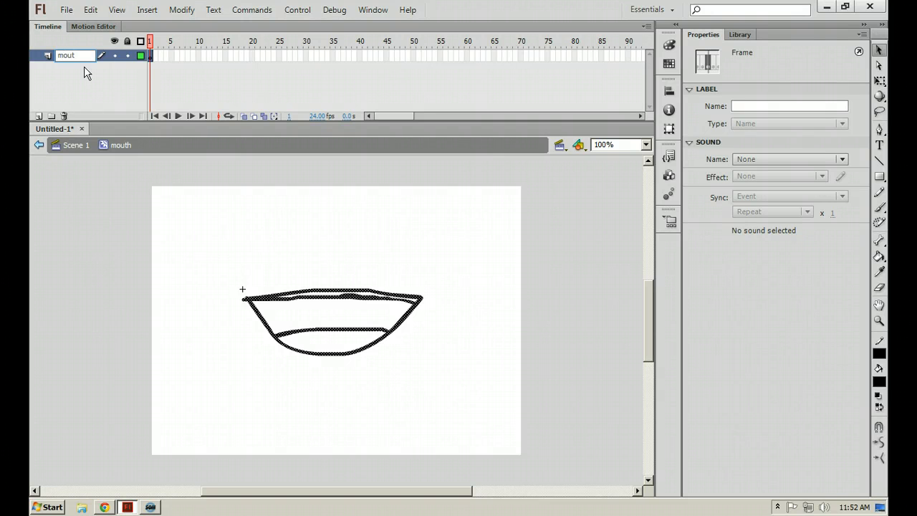
pyautogui.write('hs')
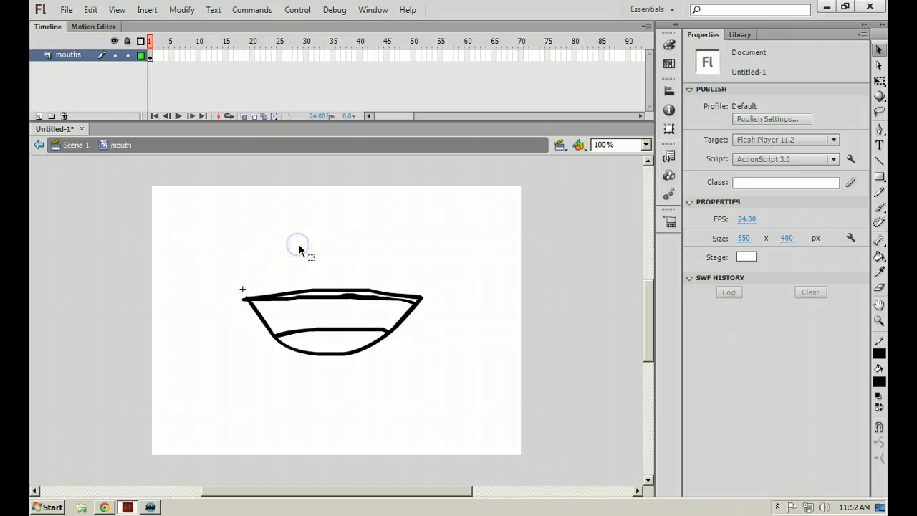
pyautogui.moveTo(172, 68)
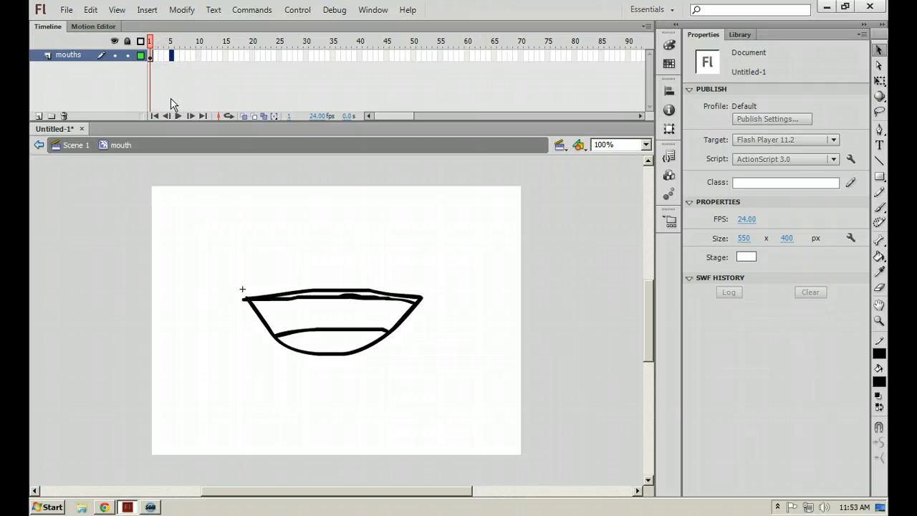
# Step: At frame 5, paint a closed mouth with lower edge, lip line and short stroke below
pyautogui.click(170, 55)
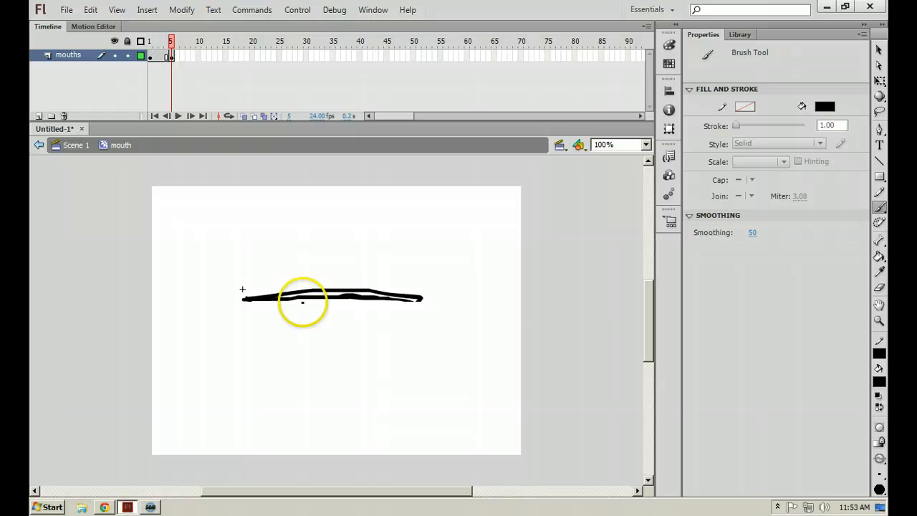
pyautogui.moveTo(308, 301); pyautogui.dragTo(329, 322)
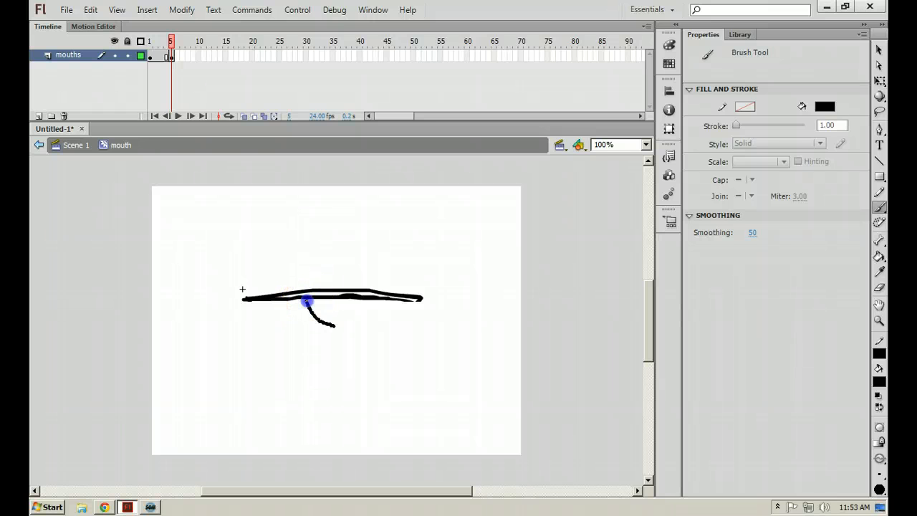
pyautogui.moveTo(308, 304); pyautogui.dragTo(344, 325)
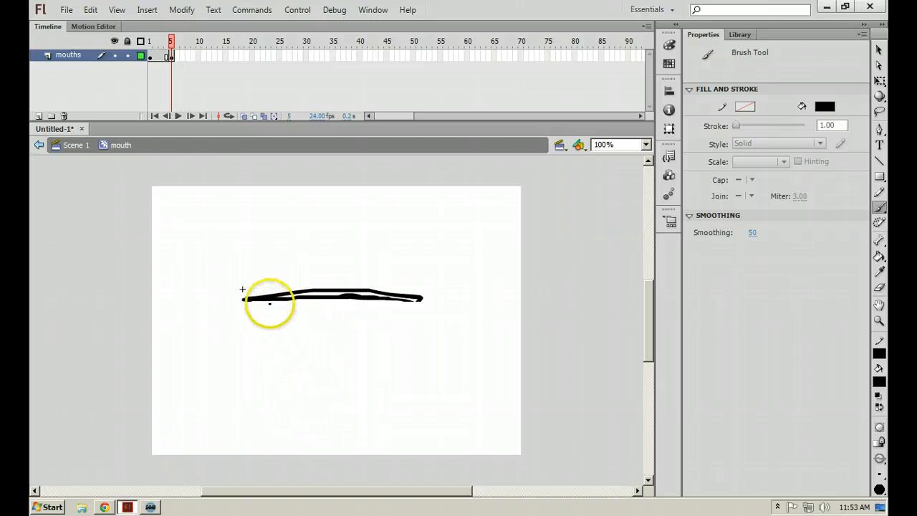
pyautogui.moveTo(247, 308); pyautogui.dragTo(332, 316)
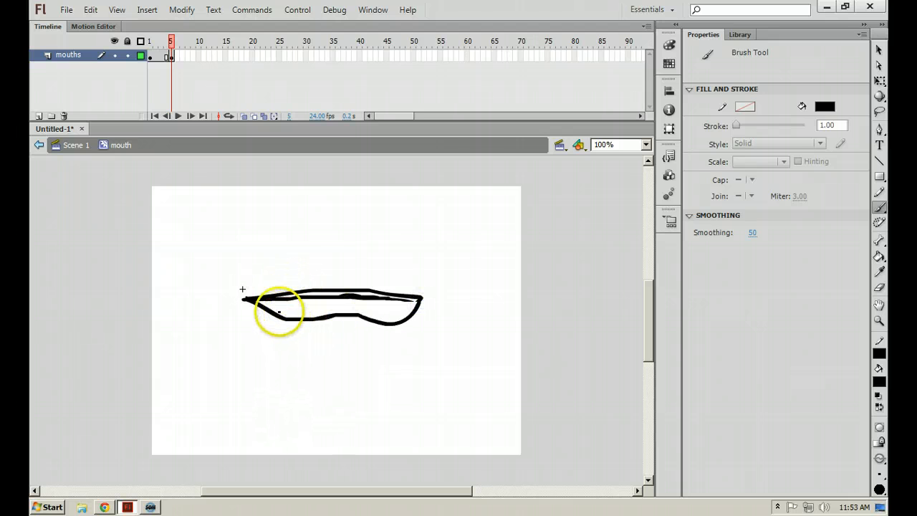
pyautogui.moveTo(265, 315); pyautogui.dragTo(376, 310)
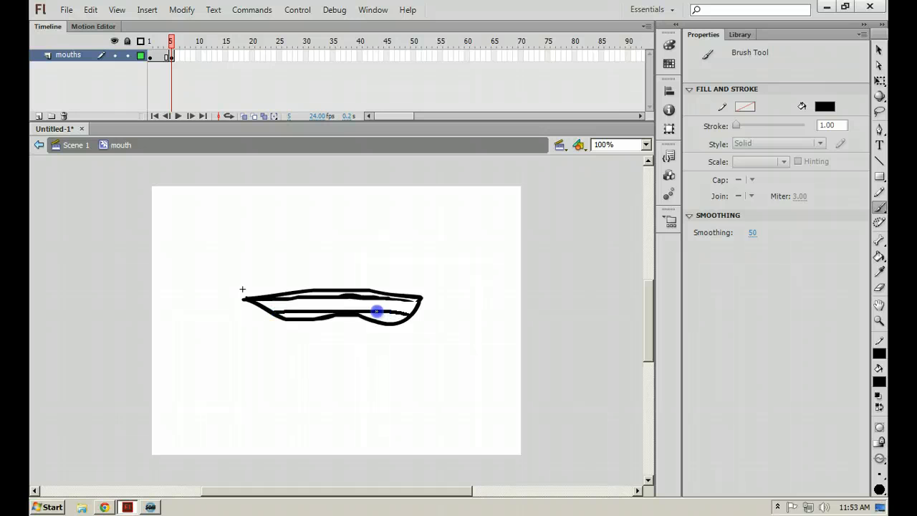
pyautogui.click(215, 201)
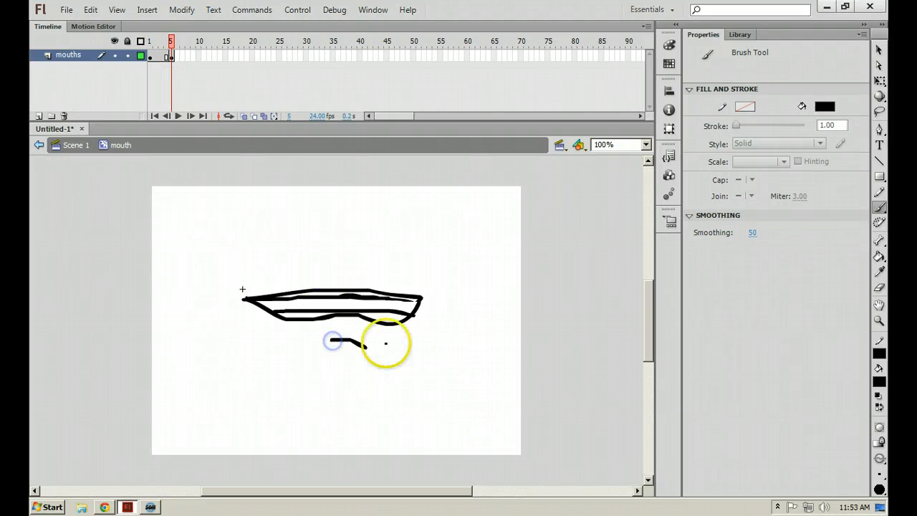
pyautogui.click(170, 41)
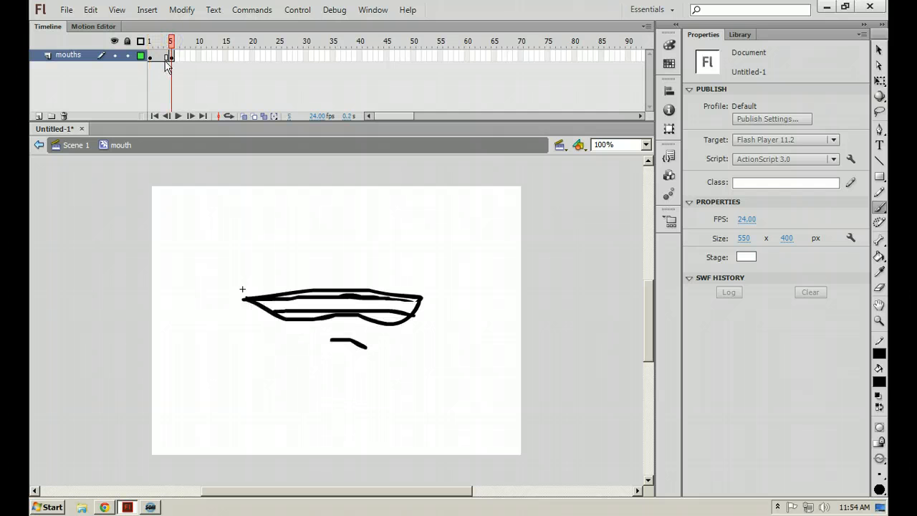
pyautogui.click(149, 37)
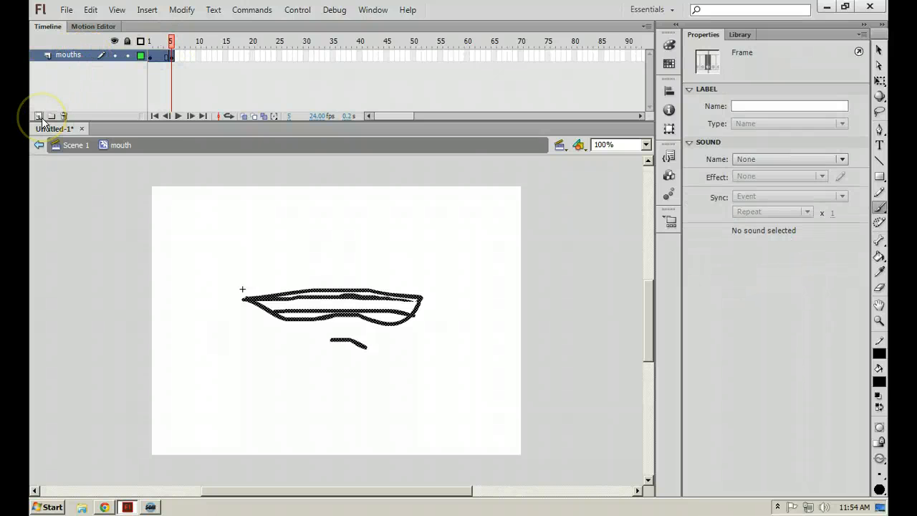
# Step: Insert a new layer above mouths and name it 'labels'
pyautogui.click(38, 116)
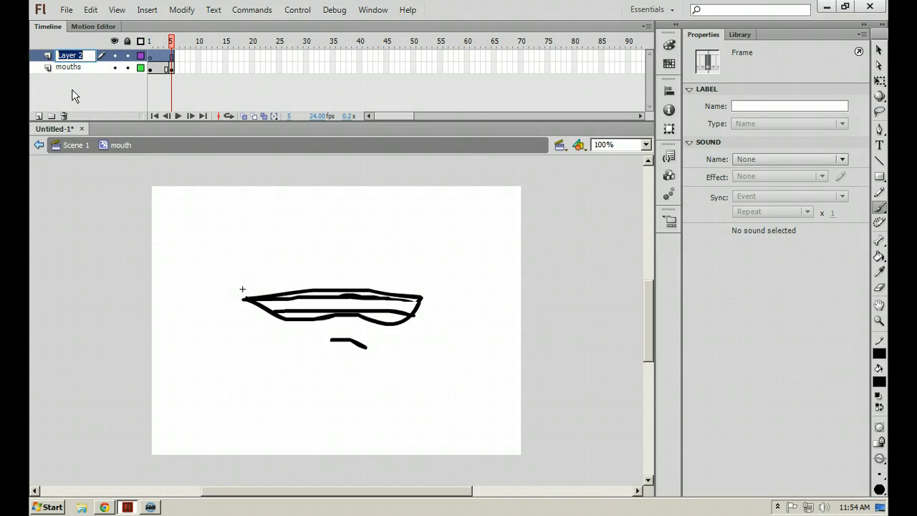
pyautogui.write('labels')
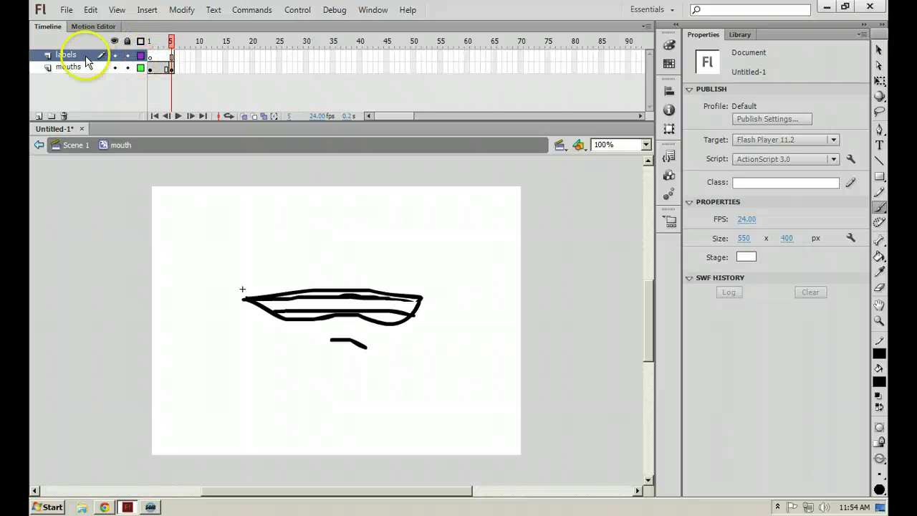
pyautogui.click(150, 55)
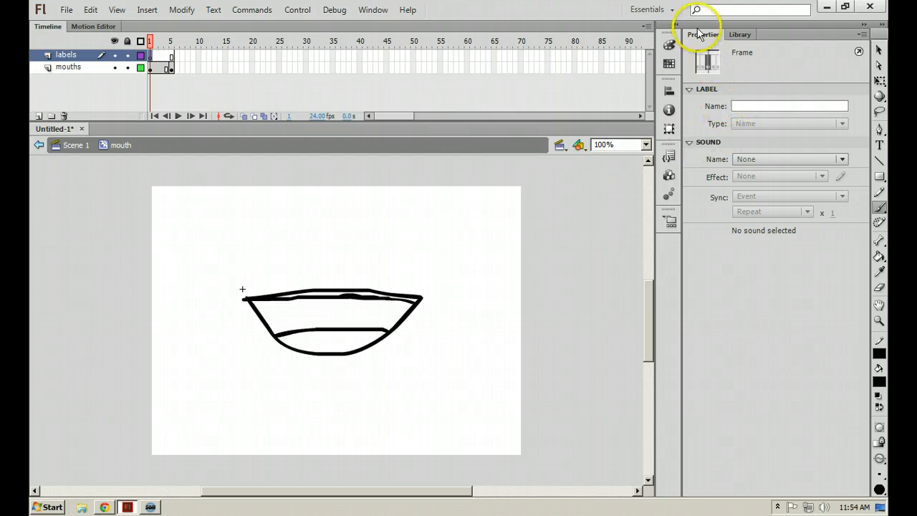
# Step: Enter label names 'smile' for frame 1 and 'grr' for frame 5 in Properties
pyautogui.click(787, 105)
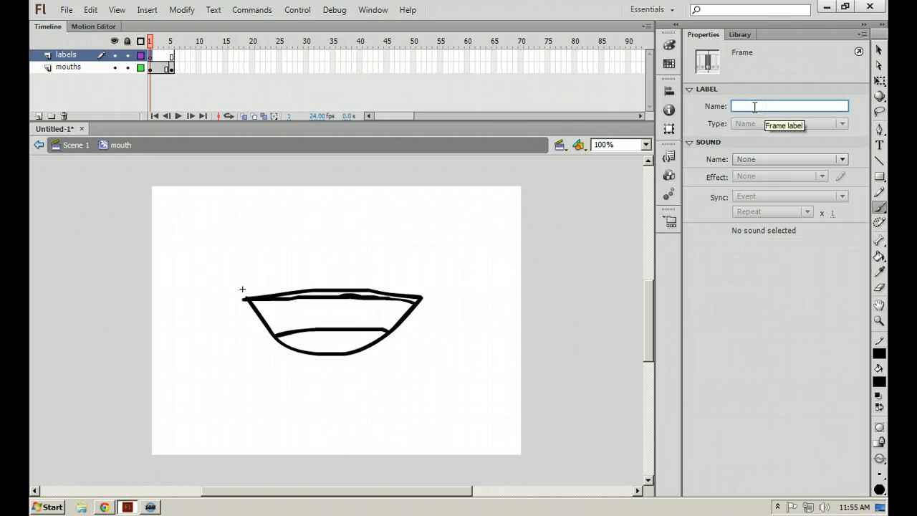
pyautogui.write('smile')
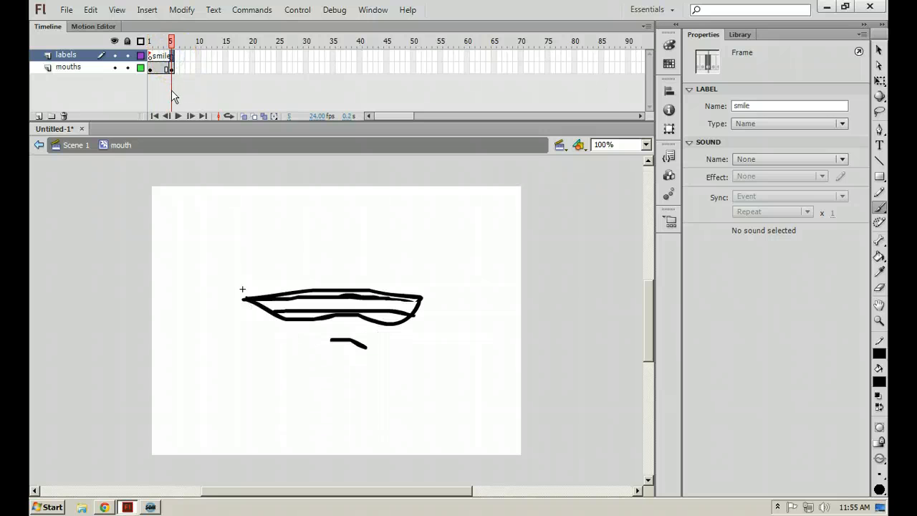
pyautogui.click(171, 41)
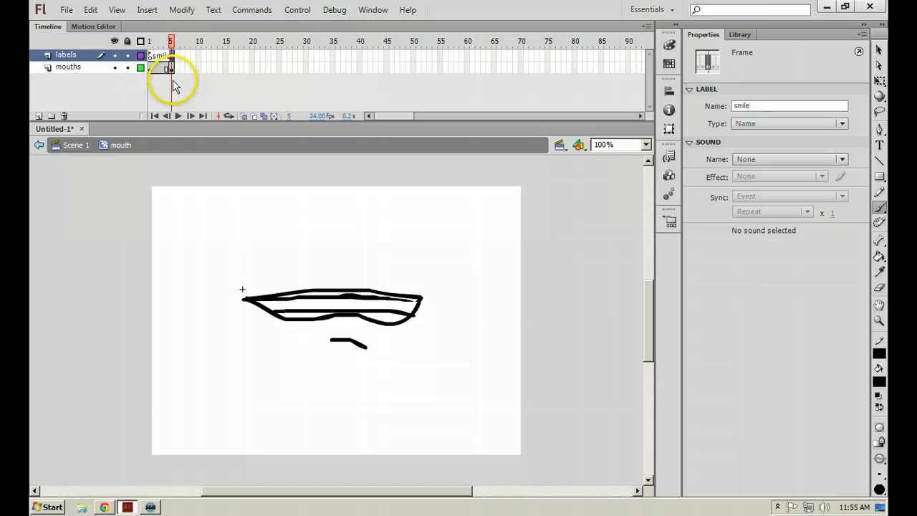
pyautogui.click(172, 56)
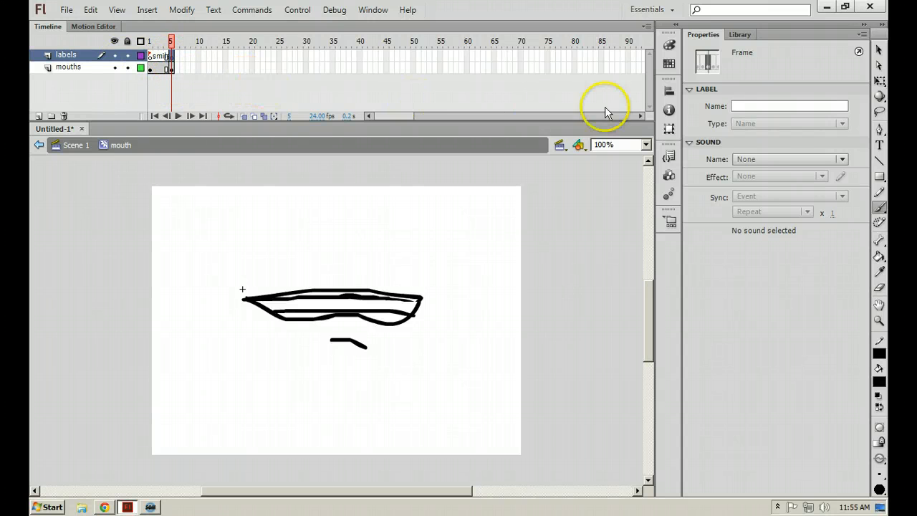
pyautogui.click(790, 105)
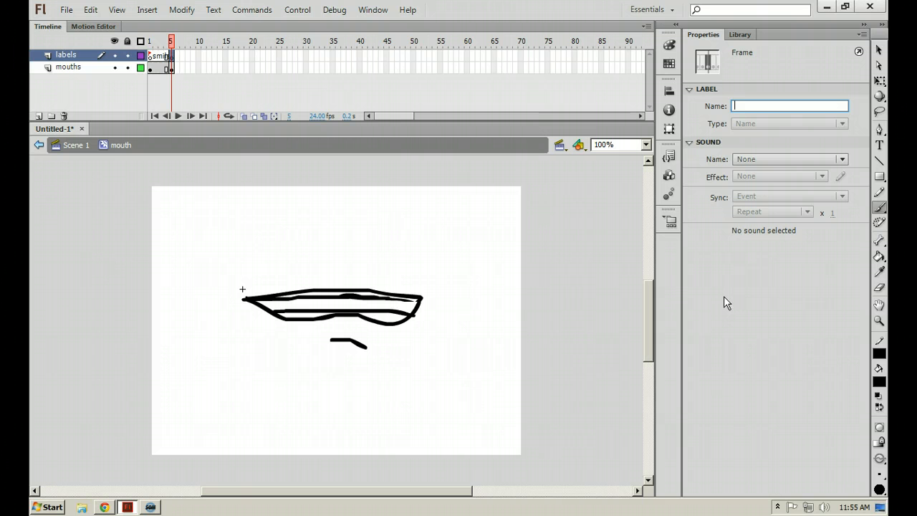
pyautogui.write('grr')
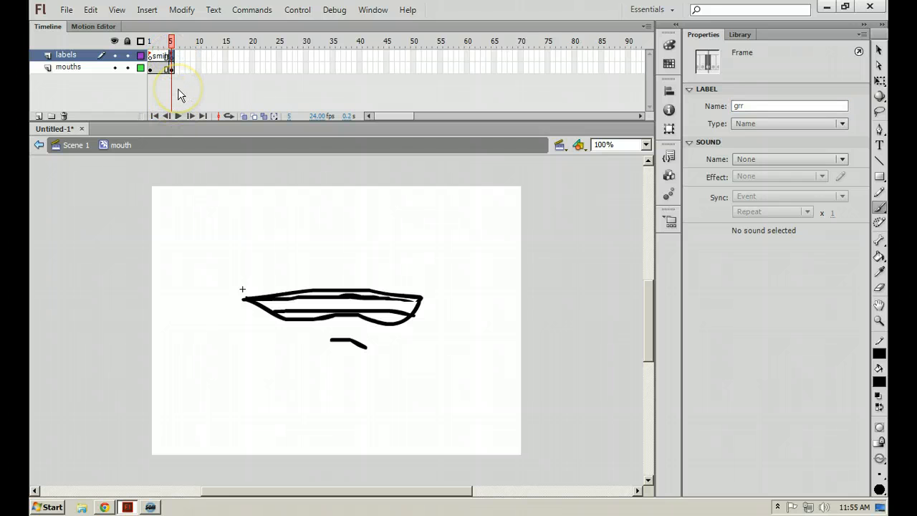
# Step: Switch the timeline to a larger frame view and check frames 1 and 5
pyautogui.click(641, 27)
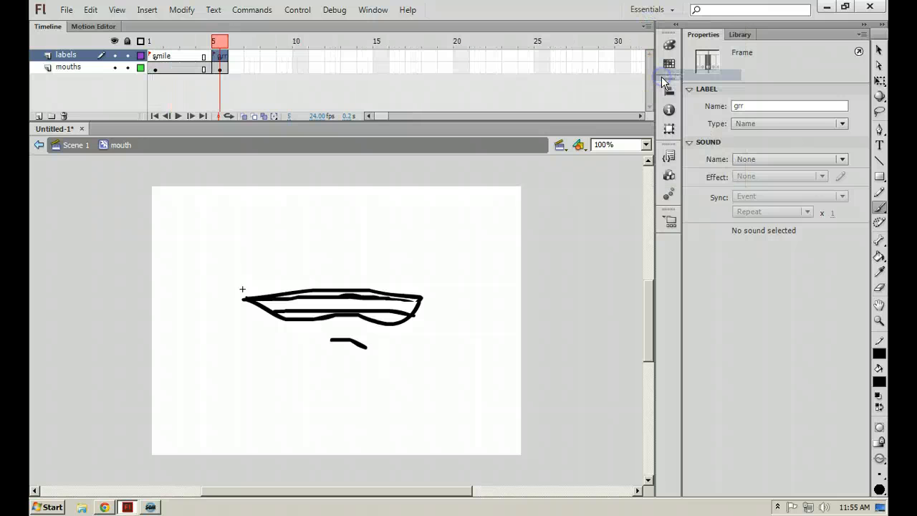
pyautogui.click(154, 41)
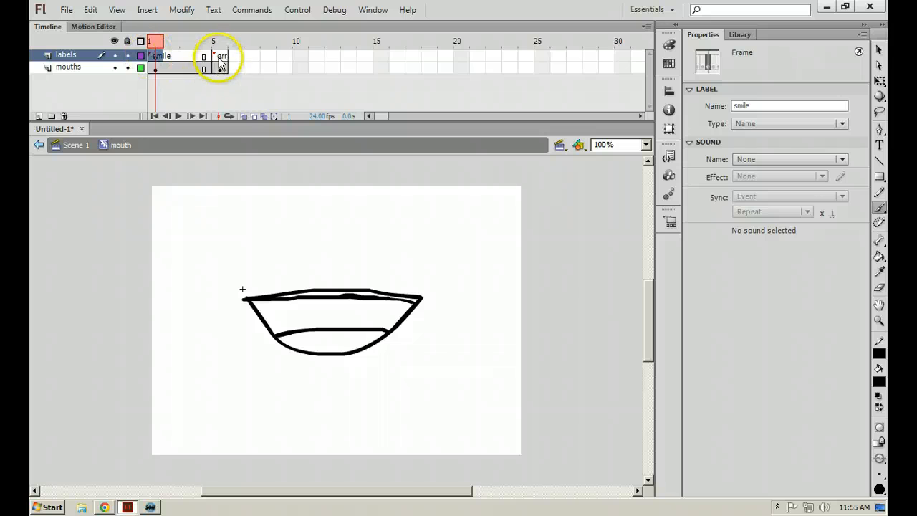
pyautogui.click(214, 41)
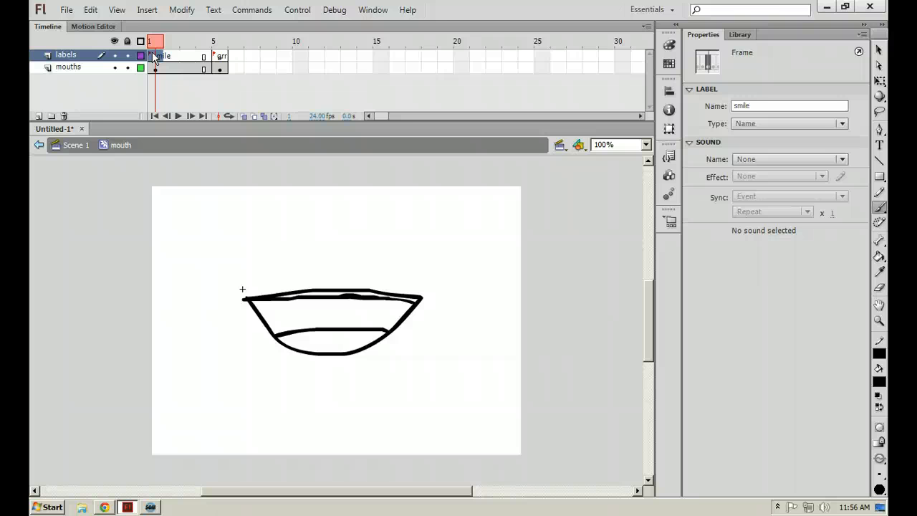
# Step: Test the movie from Scene 1 to watch the mouth clip play
pyautogui.click(215, 41)
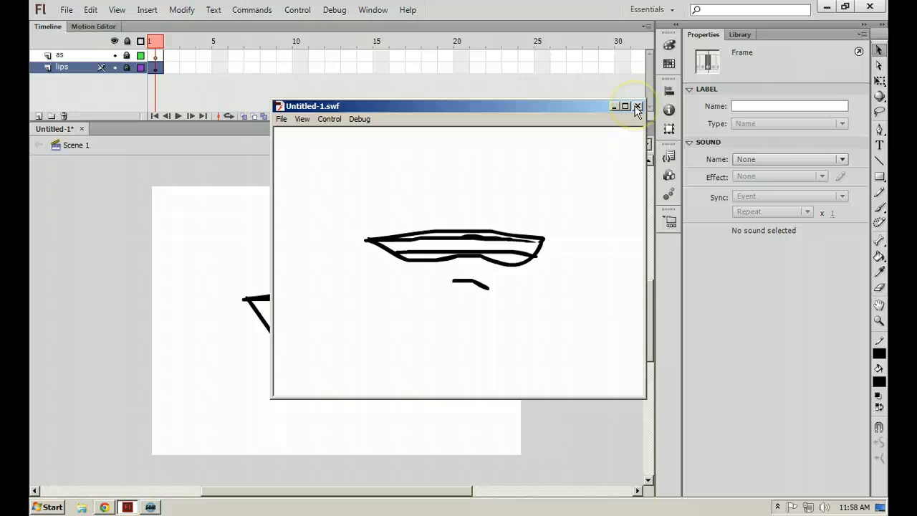
# Step: Close the SWF, give the clip instance name 'mouth', and rename the lips layer 'mouth'
pyautogui.click(637, 106)
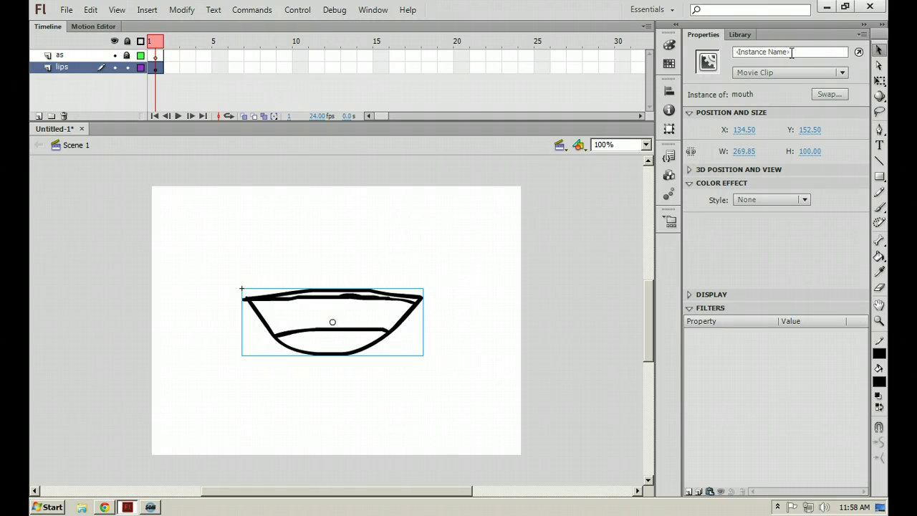
pyautogui.write('mouth')
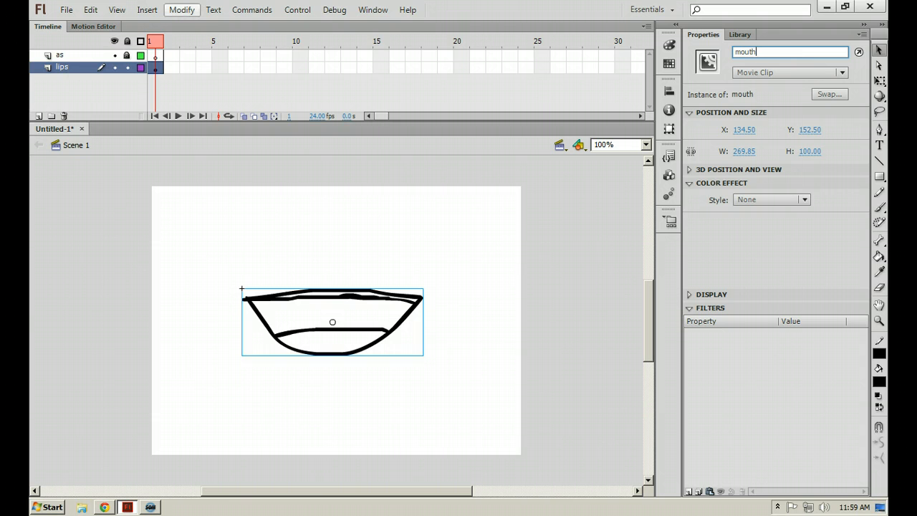
pyautogui.doubleClick(58, 67)
pyautogui.write('mouth')
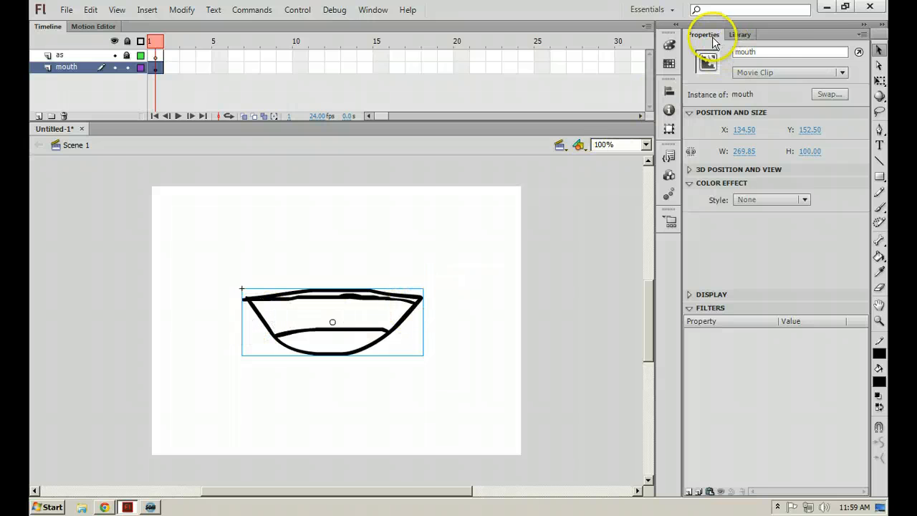
pyautogui.click(788, 52)
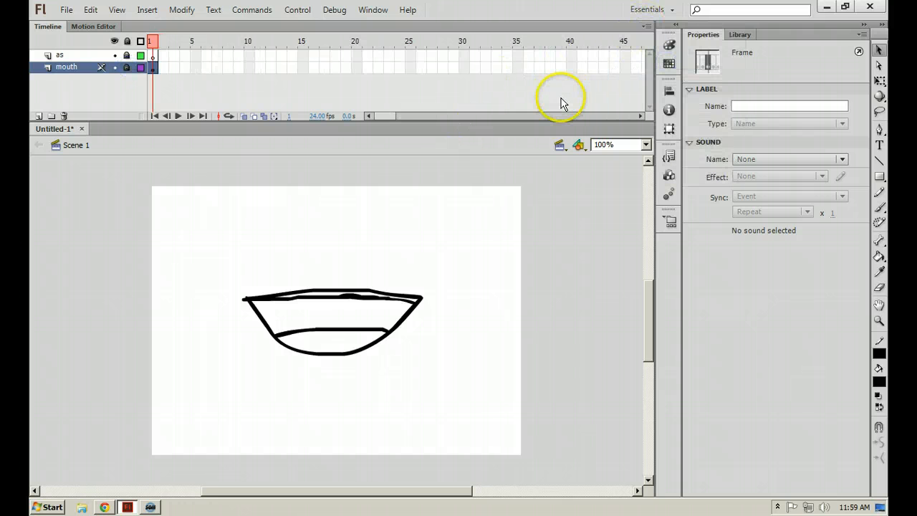
pyautogui.moveTo(576, 73)
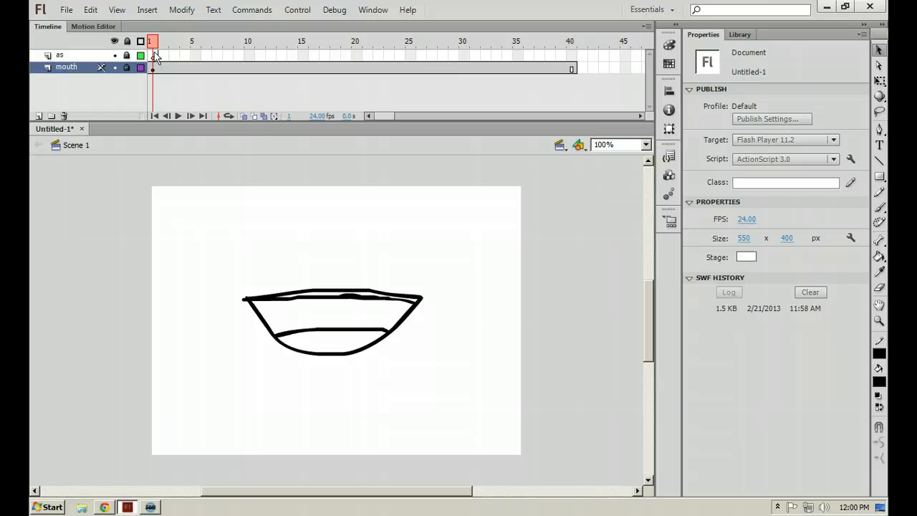
# Step: Select the first frame of the as layer
pyautogui.click(152, 55)
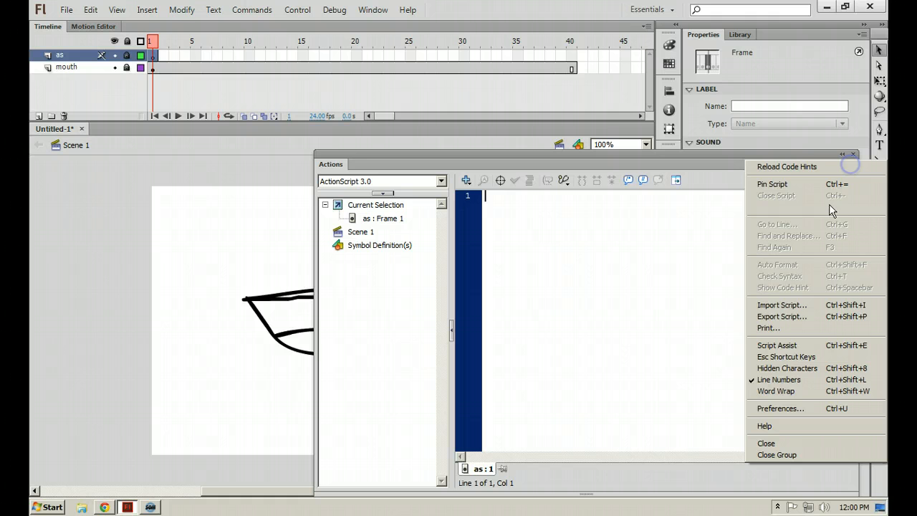
# Step: Choose a larger code font size in the ActionScript preferences
pyautogui.click(780, 408)
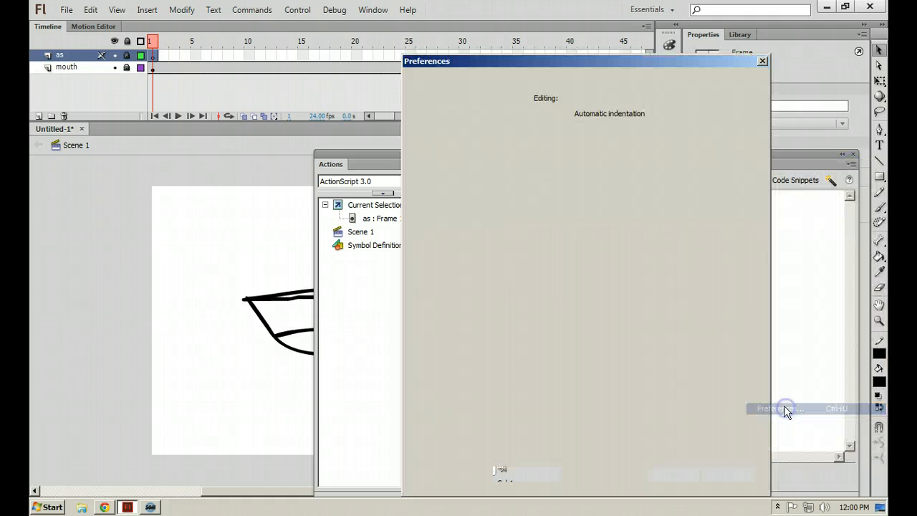
pyautogui.click(431, 101)
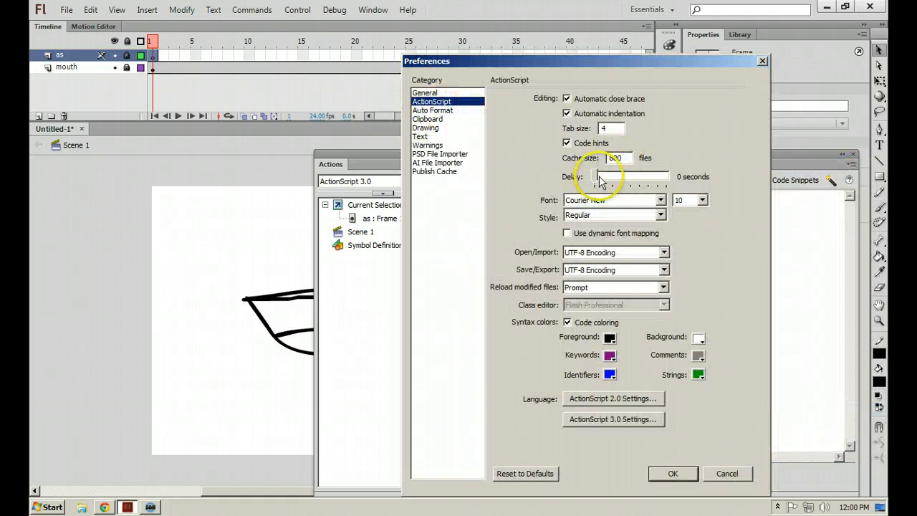
pyautogui.click(703, 200)
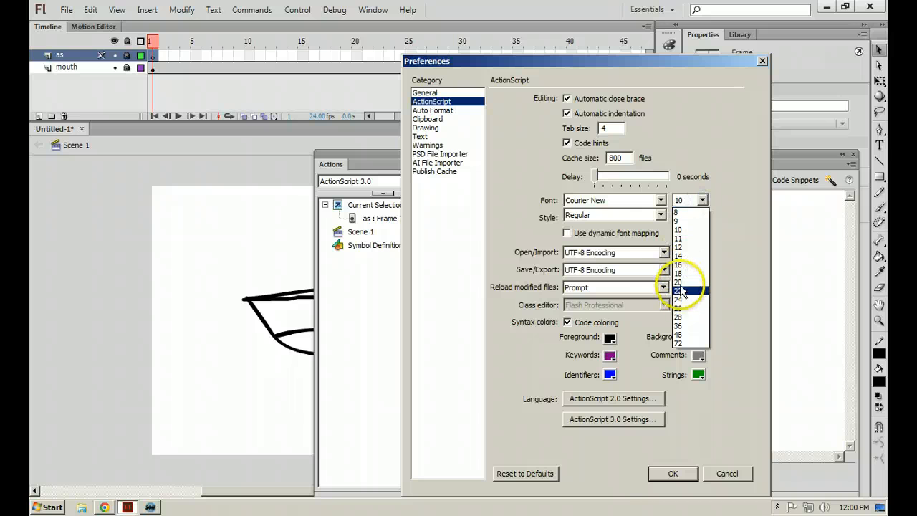
pyautogui.click(672, 473)
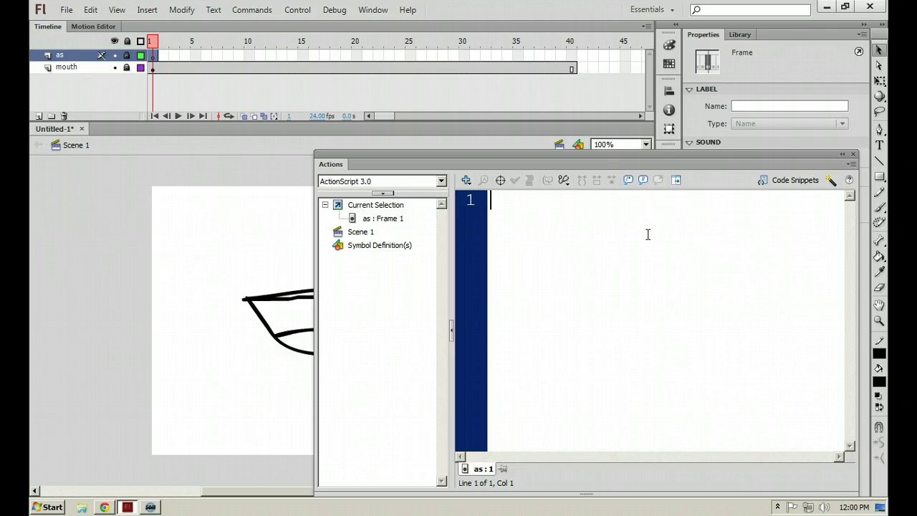
# Step: Type mouth.gotoAndStop("grr"); into the as layer's frame 1 script
pyautogui.write('m')
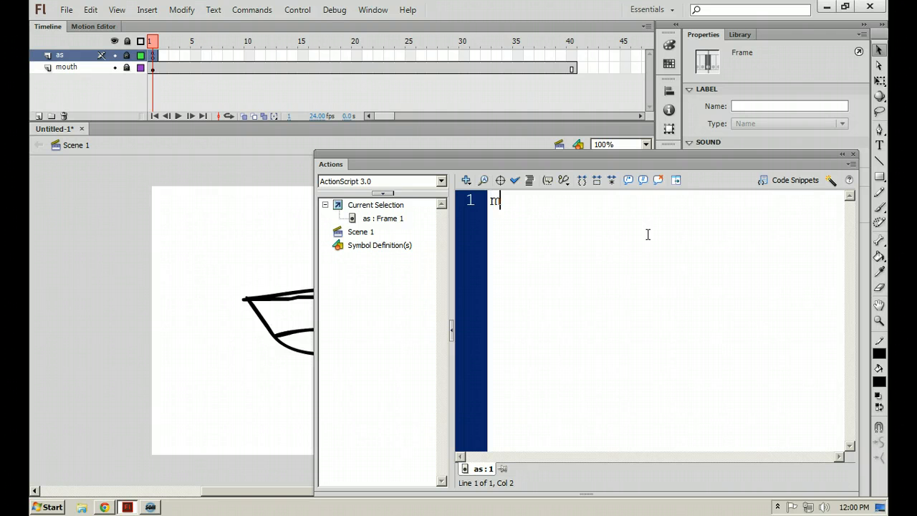
pyautogui.write('outh')
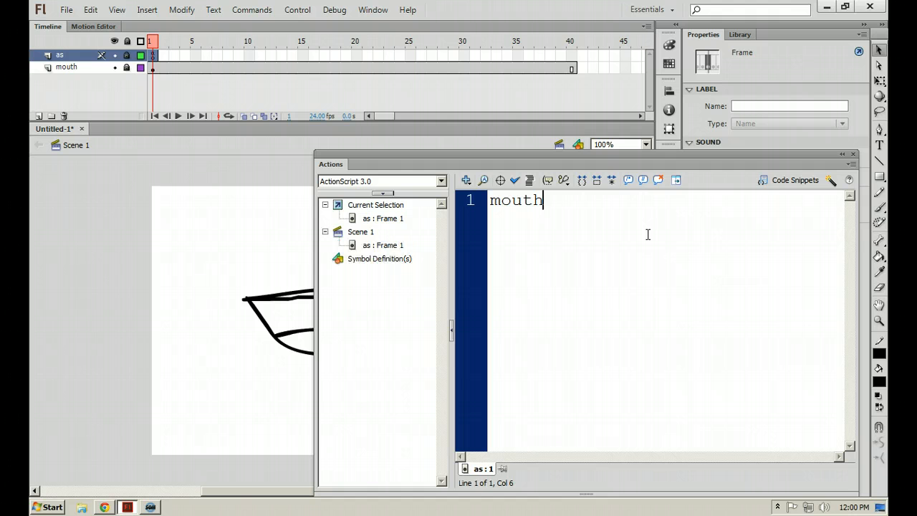
pyautogui.write('.')
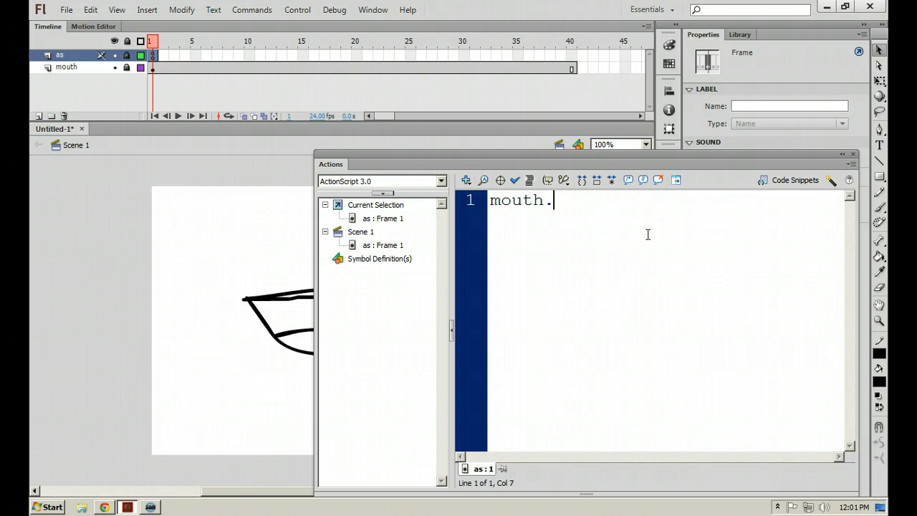
pyautogui.write('goto')
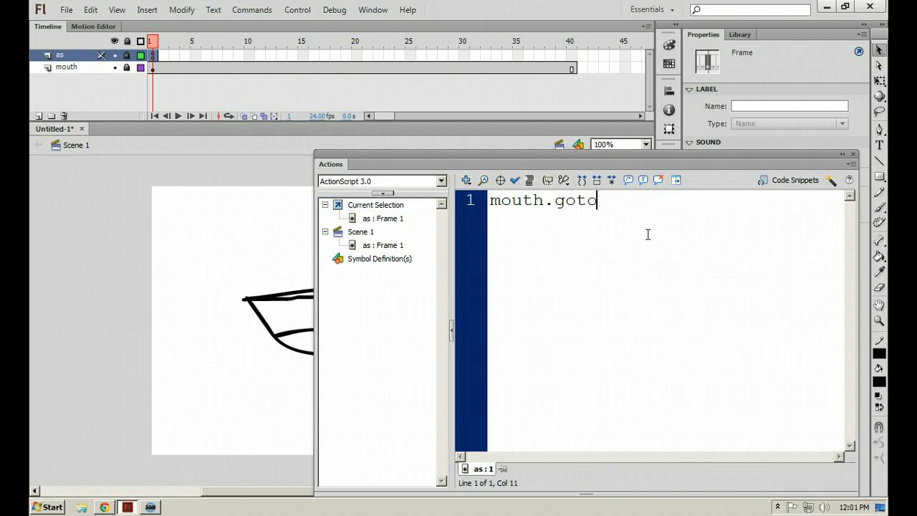
pyautogui.write('AndStop')
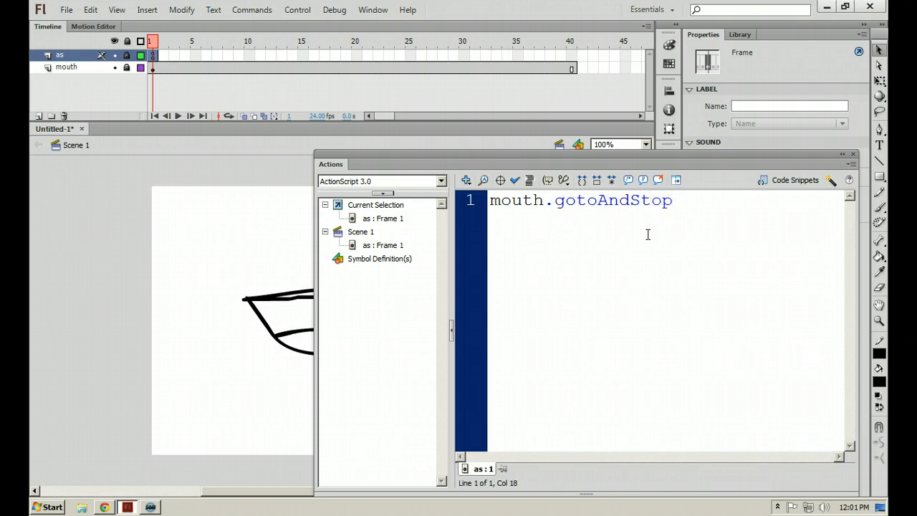
pyautogui.write('(')
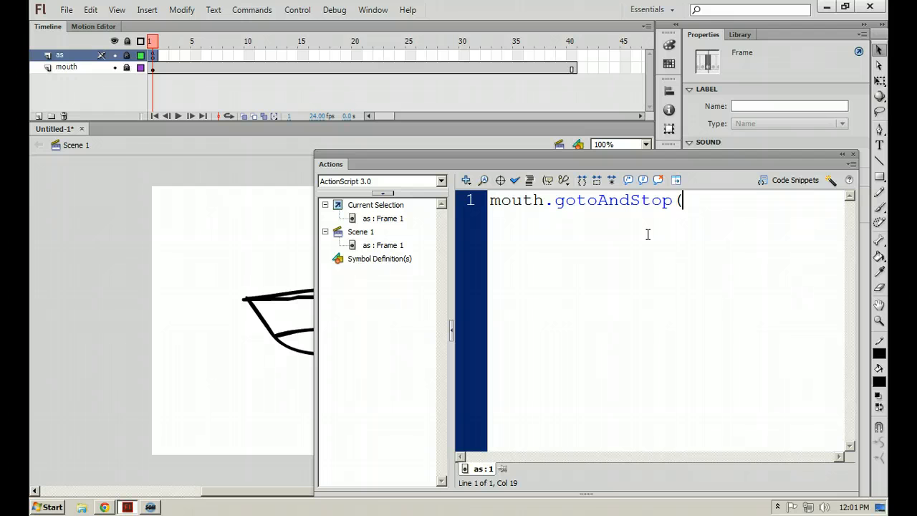
pyautogui.write('"')
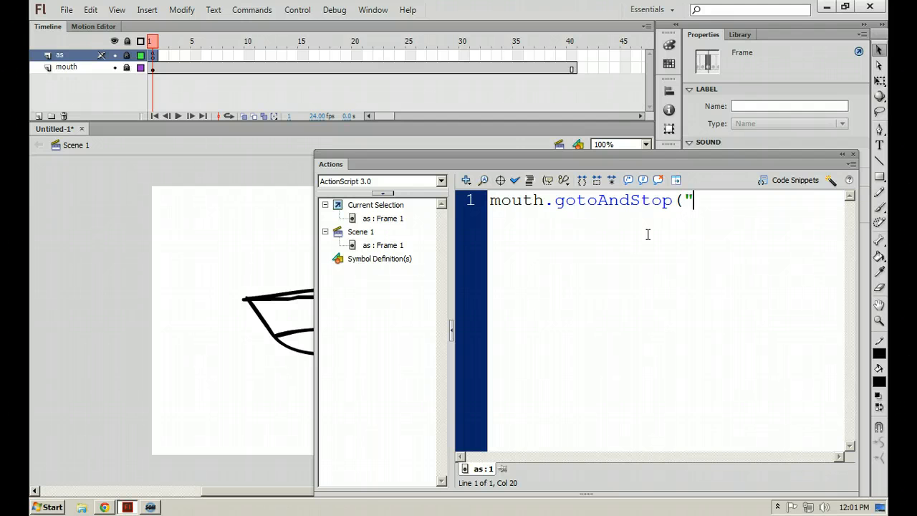
pyautogui.write('grr')
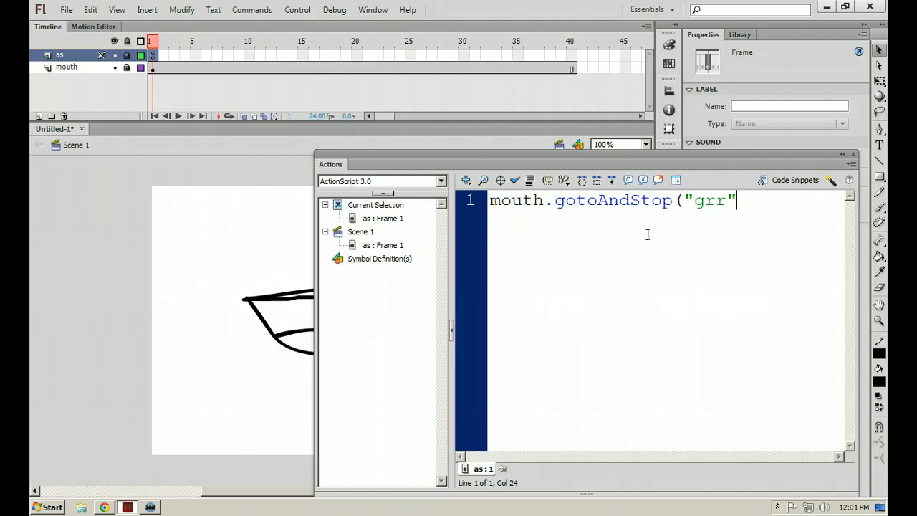
pyautogui.write(');')
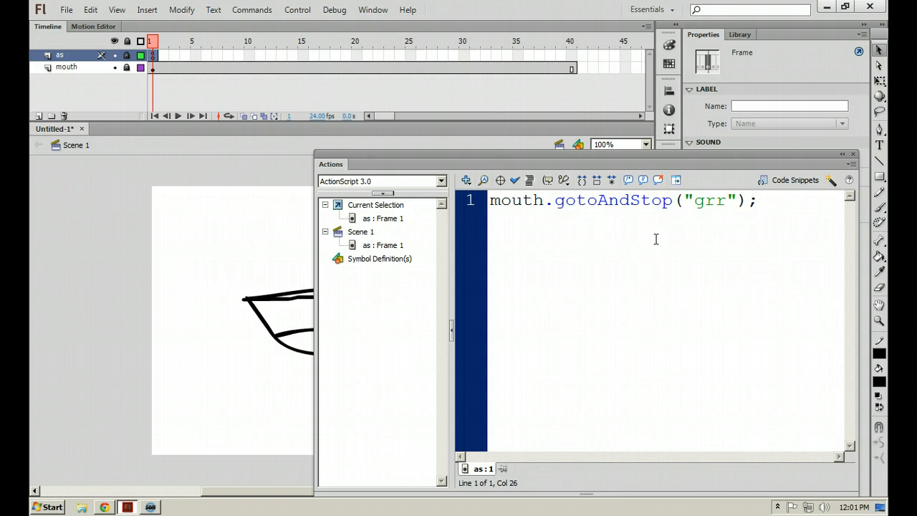
pyautogui.click(760, 201)
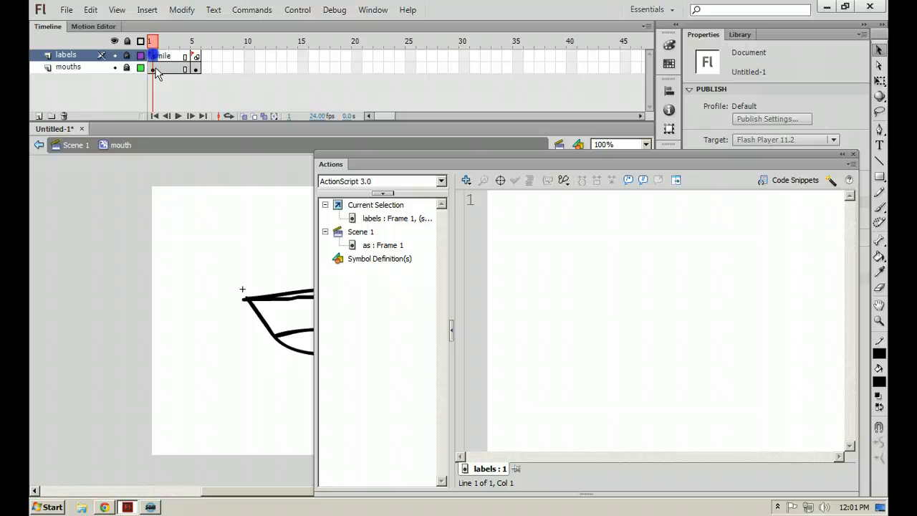
pyautogui.click(152, 55)
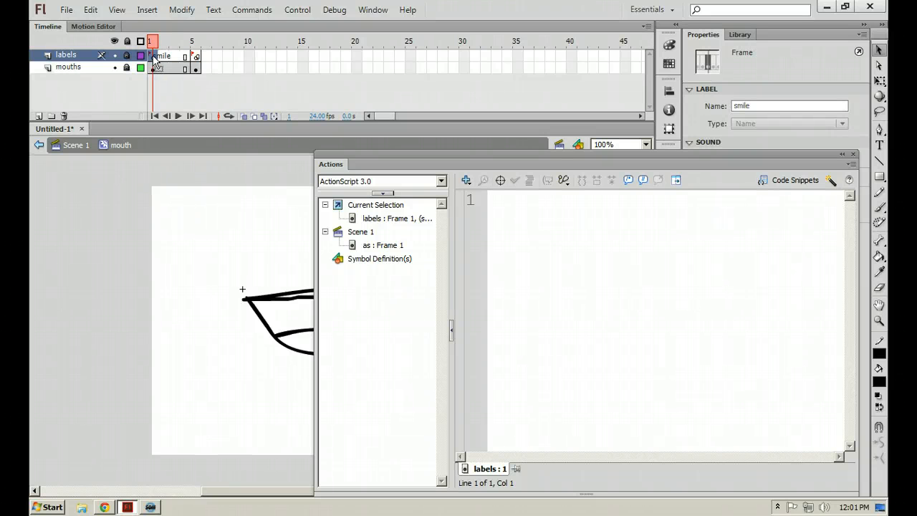
pyautogui.click(191, 41)
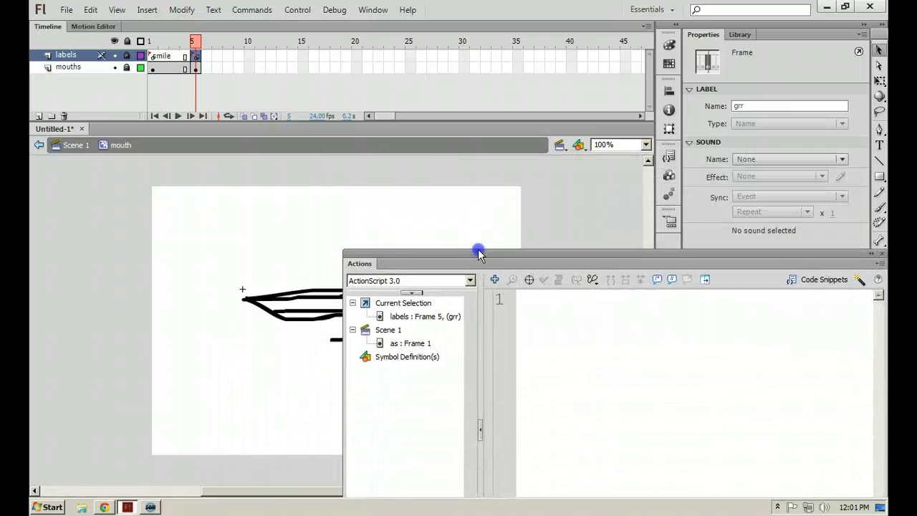
pyautogui.moveTo(478, 252); pyautogui.dragTo(471, 141)
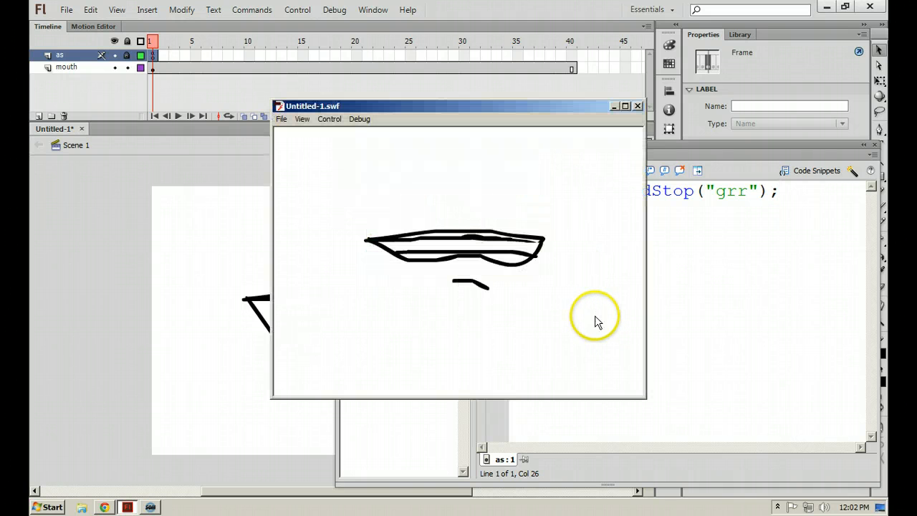
pyautogui.moveTo(429, 243)
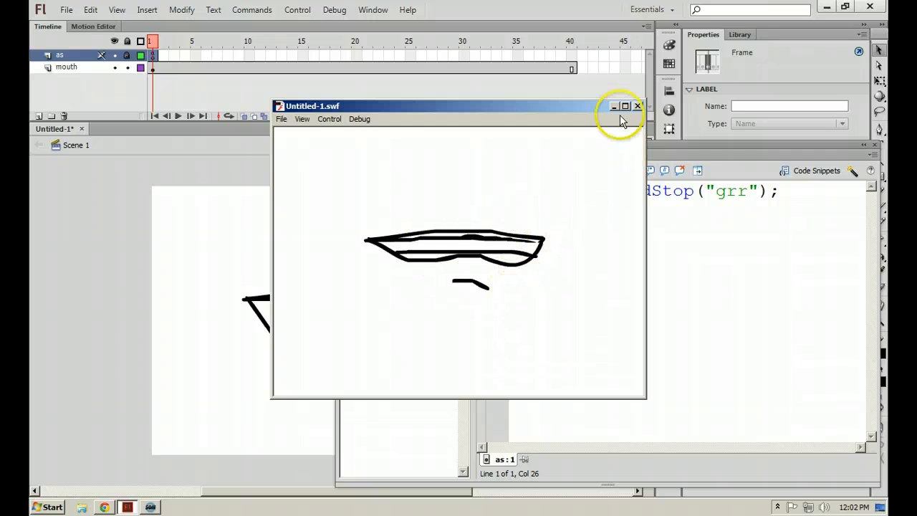
pyautogui.moveTo(637, 106)
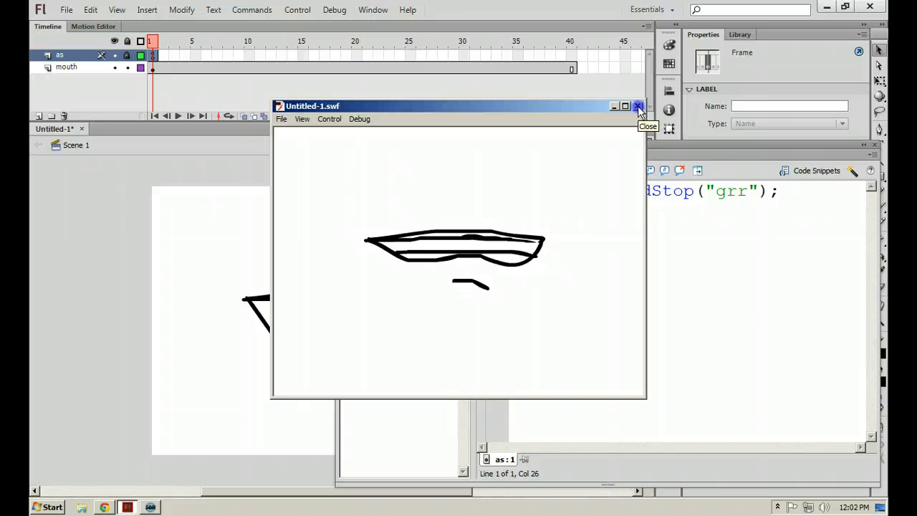
# Step: Close the test movie preview after viewing the grr mouth
pyautogui.click(637, 106)
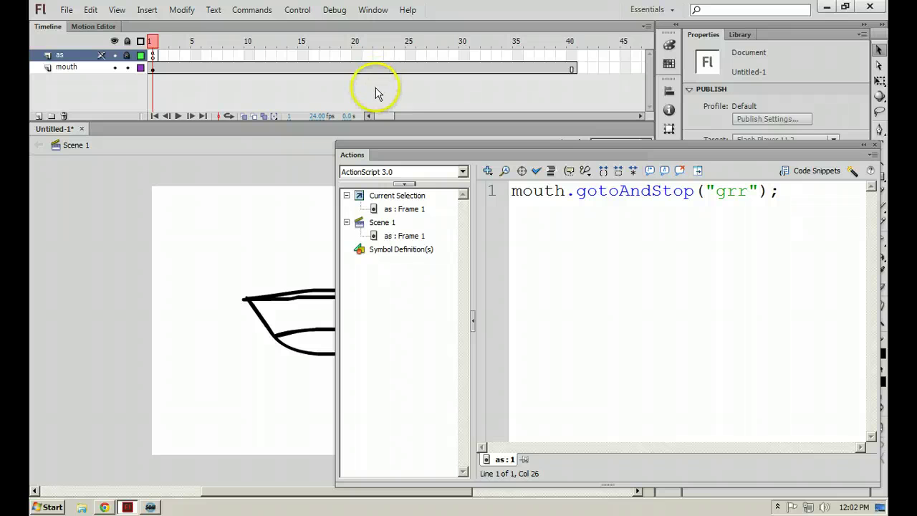
pyautogui.moveTo(320, 40)
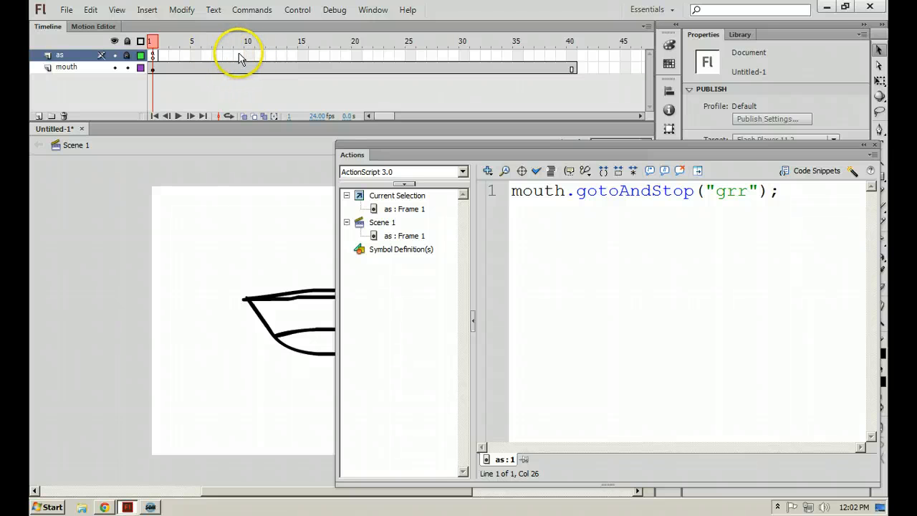
# Step: Insert a blank keyframe at as-layer frame 6, glancing back at frame 1's grr code
pyautogui.click(208, 55)
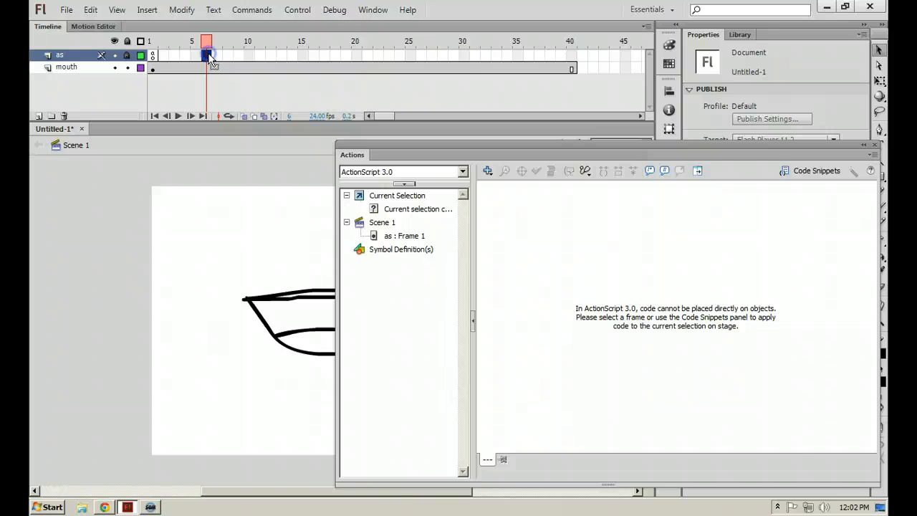
pyautogui.click(208, 56)
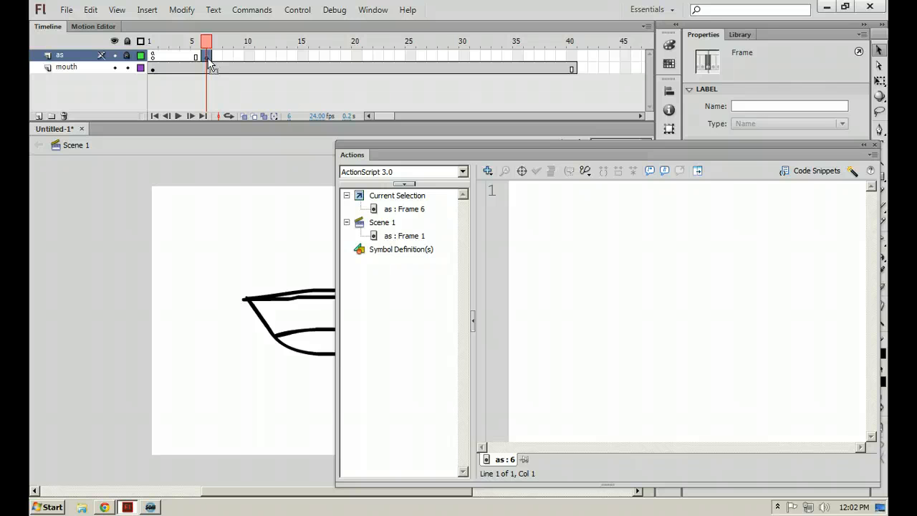
pyautogui.click(209, 41)
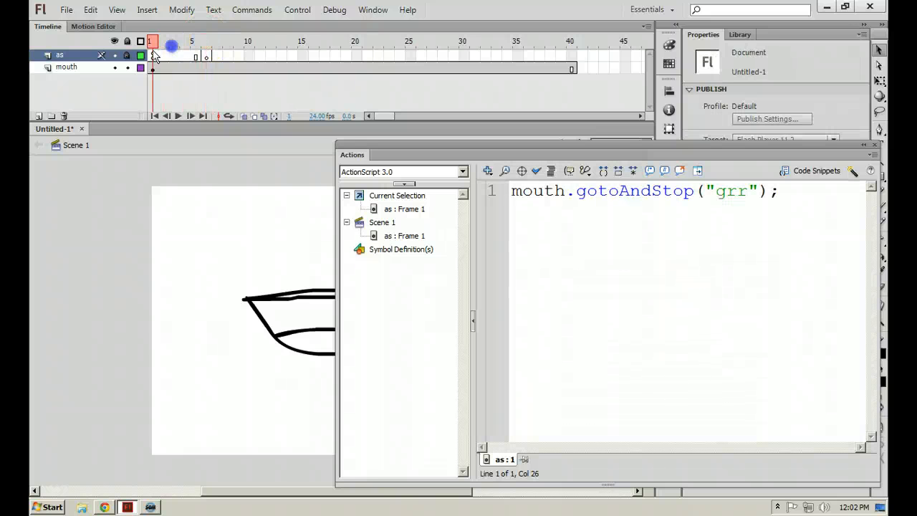
pyautogui.click(154, 41)
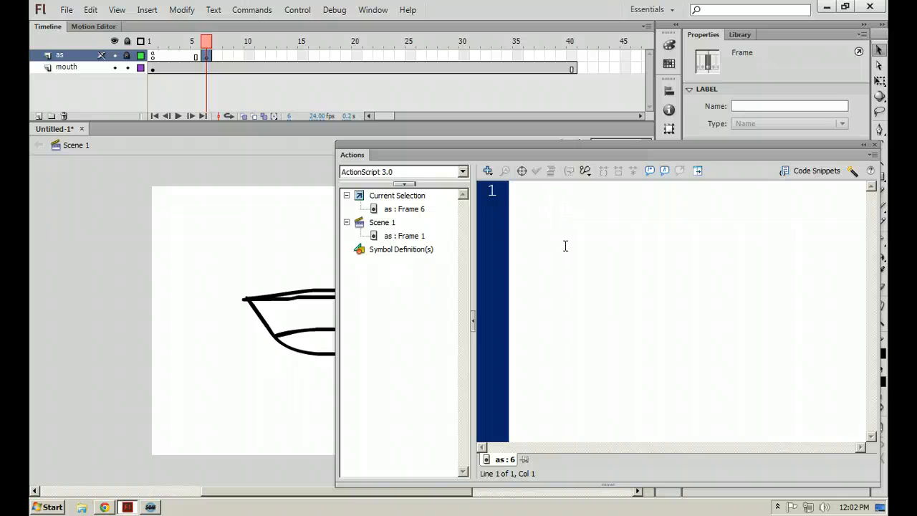
# Step: Enter mouth.gotoAndStop("smile"); in frame 6's script
pyautogui.write('mouth.got')
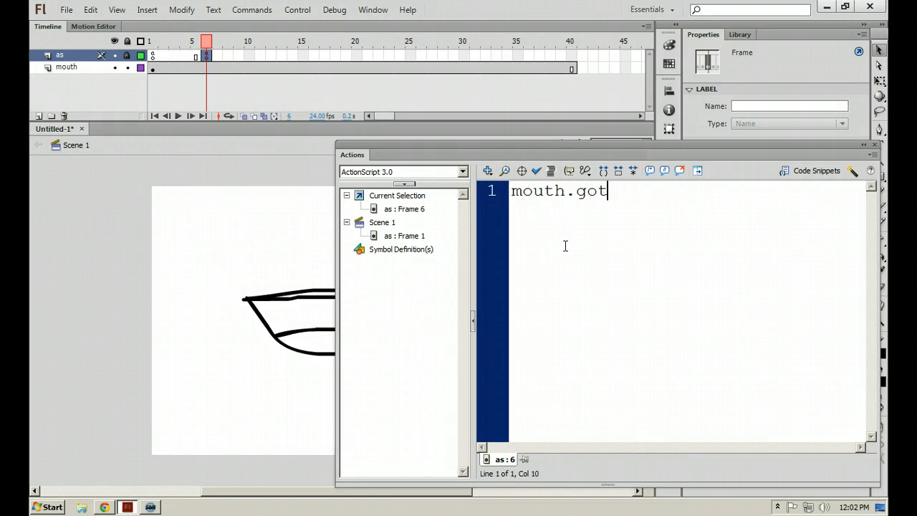
pyautogui.write('oAndStop')
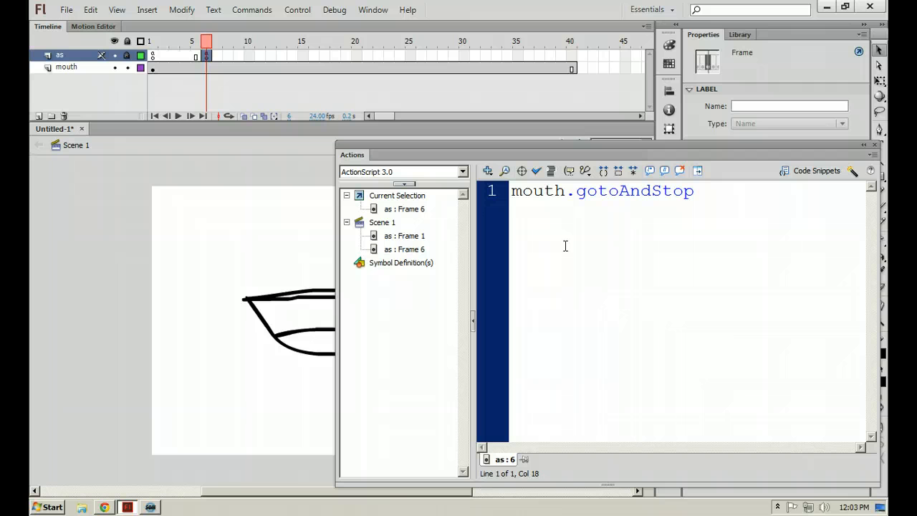
pyautogui.write('("smile')
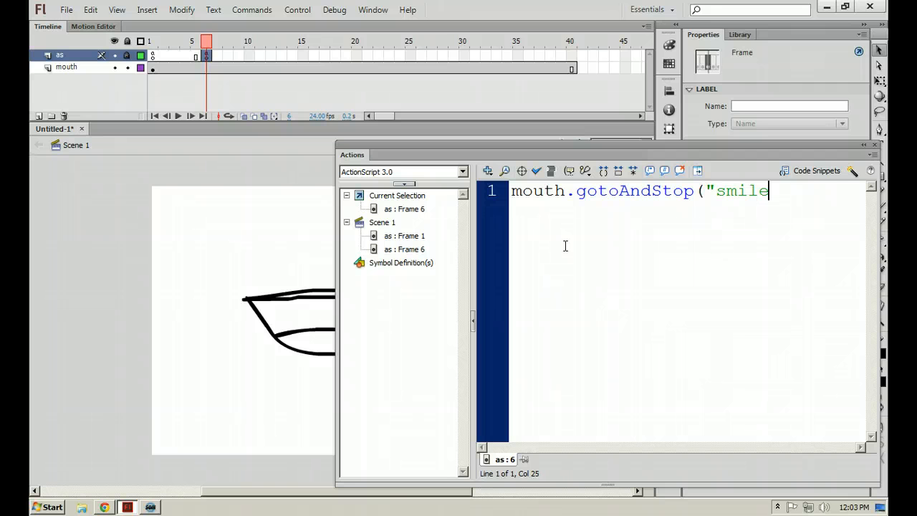
pyautogui.write('");')
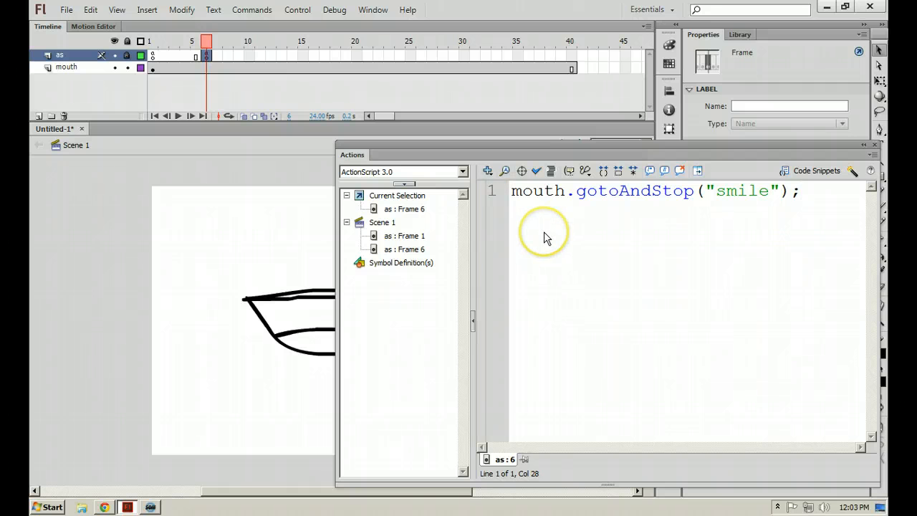
pyautogui.moveTo(710, 444)
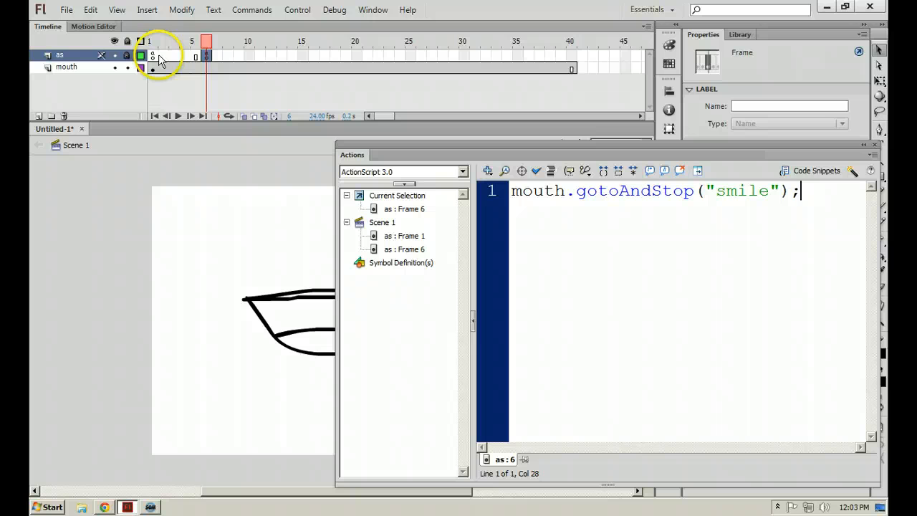
# Step: Test the movie to confirm the smile mouth, then close the preview
pyautogui.click(207, 56)
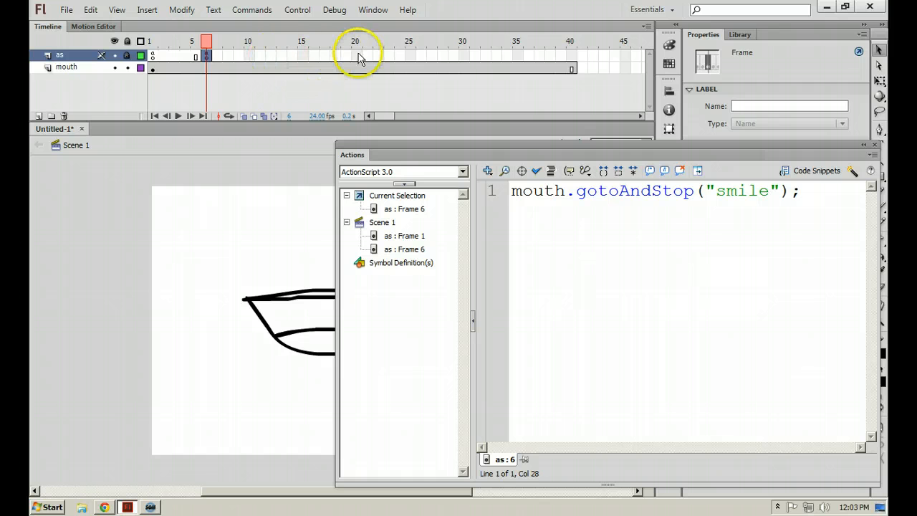
pyautogui.moveTo(348, 69)
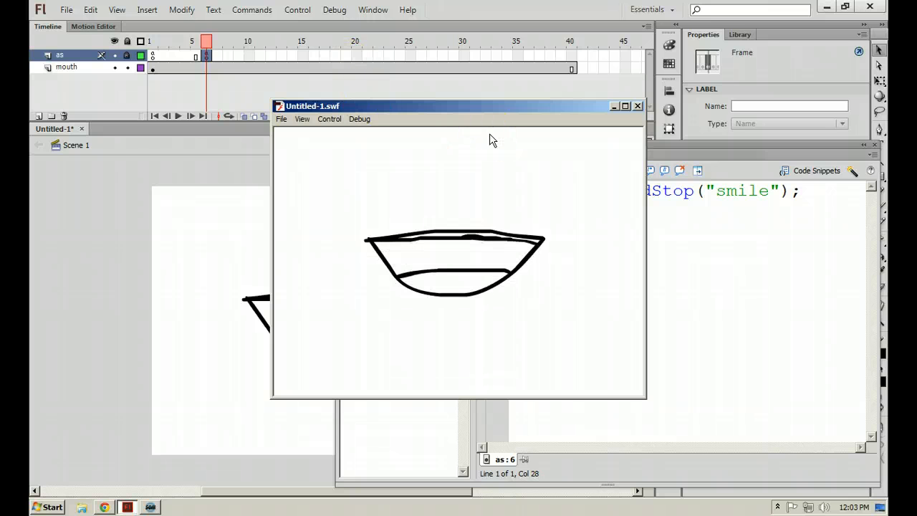
pyautogui.click(637, 106)
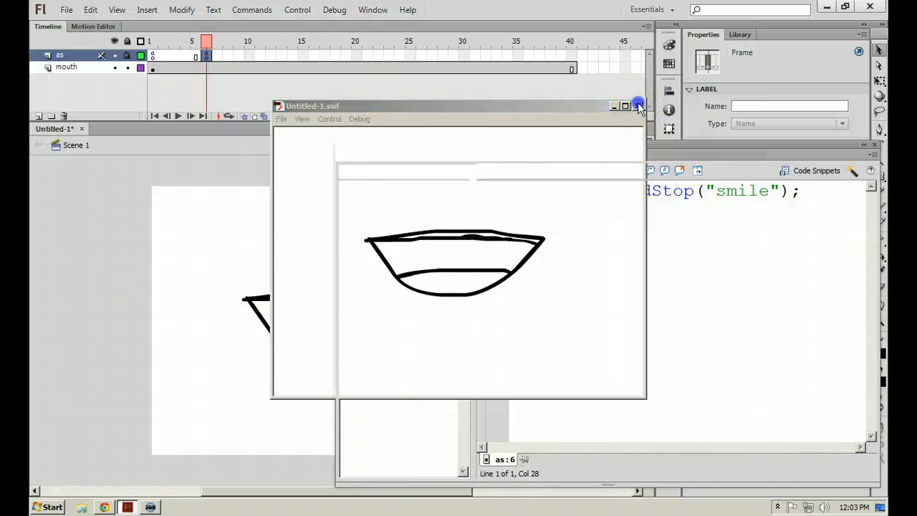
pyautogui.click(637, 106)
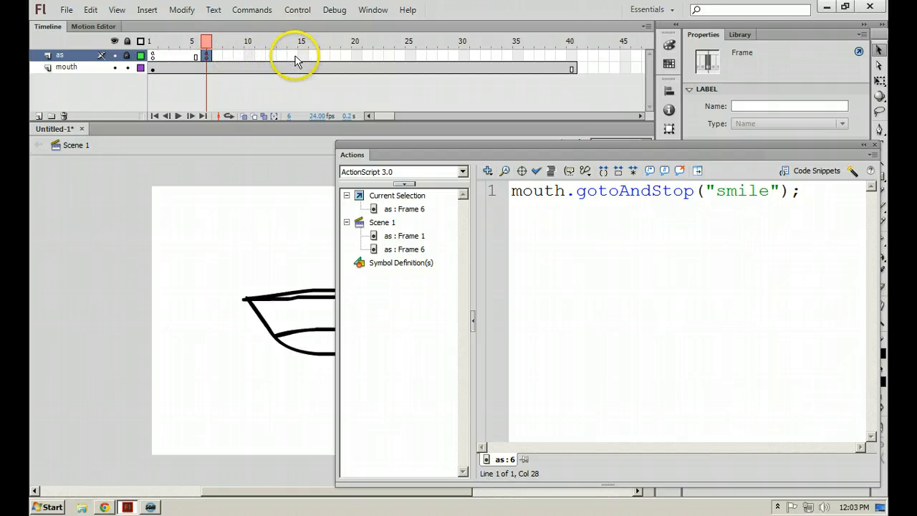
# Step: Give as-layer frame 14 the script mouth.gotoAndStop("grr");
pyautogui.click(293, 55)
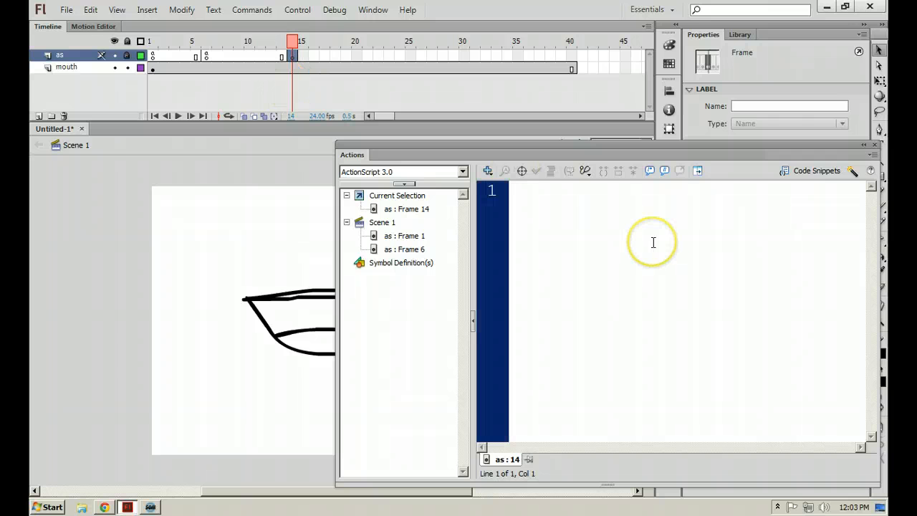
pyautogui.write('mouth')
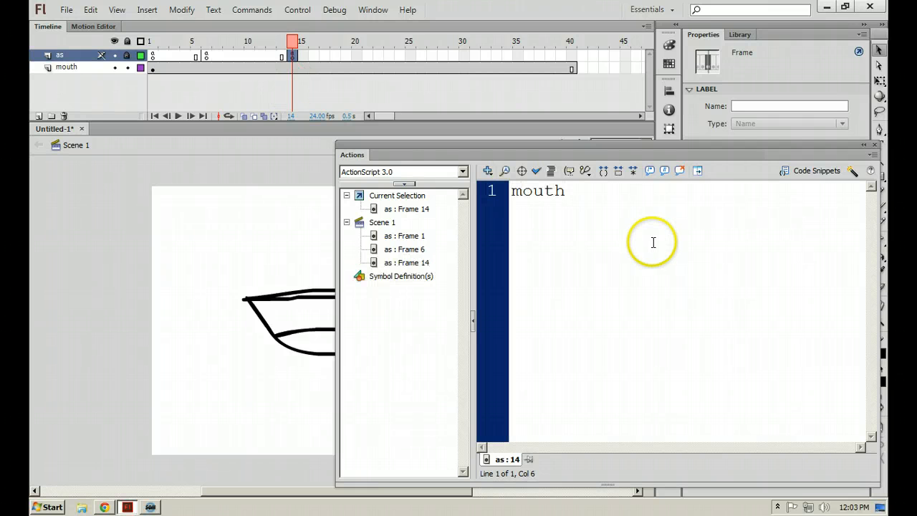
pyautogui.write('.gotoAndSt')
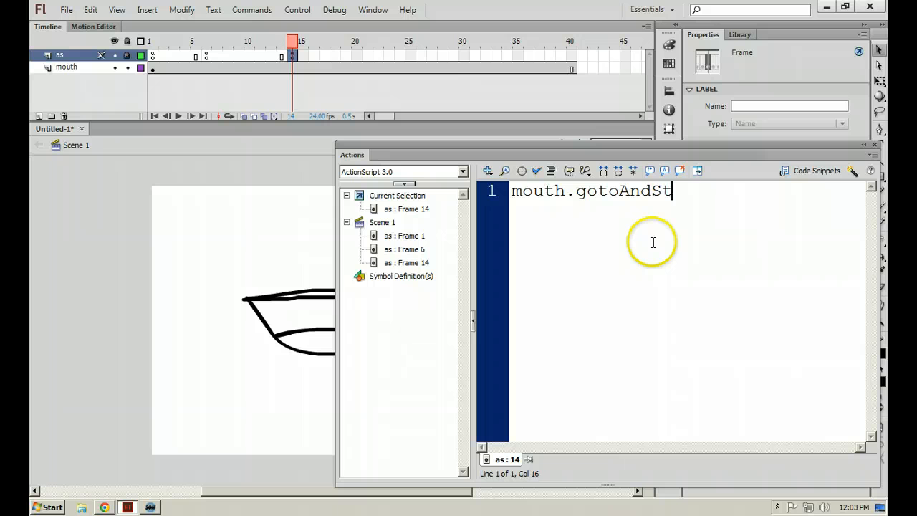
pyautogui.write('op("grr')
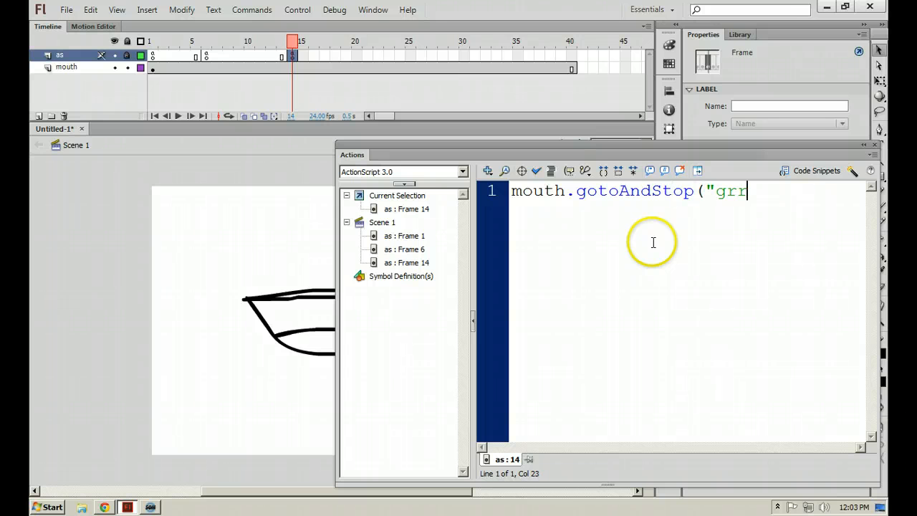
pyautogui.write('");')
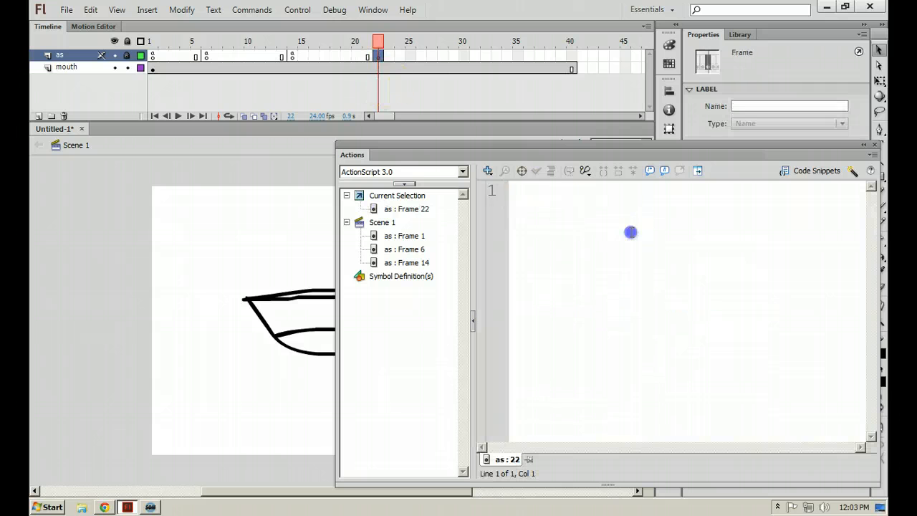
# Step: Enter mouth.gotoAndStop("smile"); for frame 22, then test and close the movie
pyautogui.write('mouth.go')
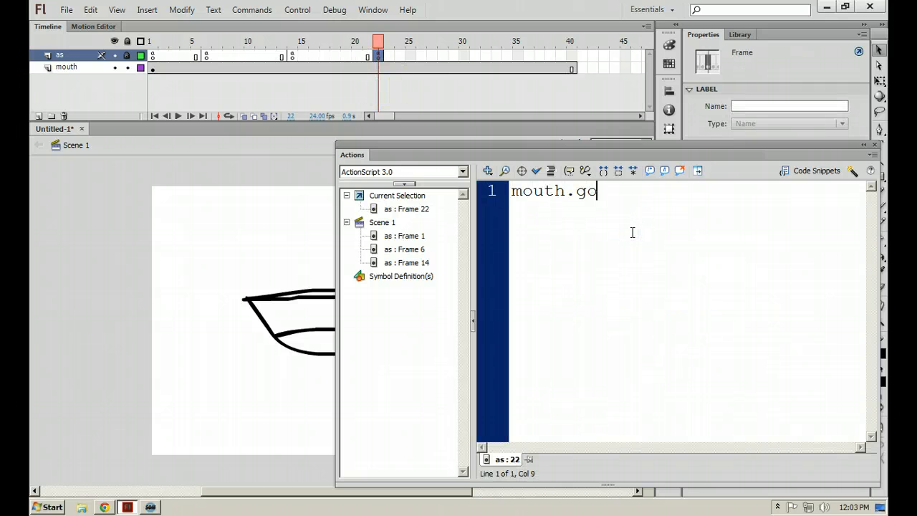
pyautogui.write('toAndStop(')
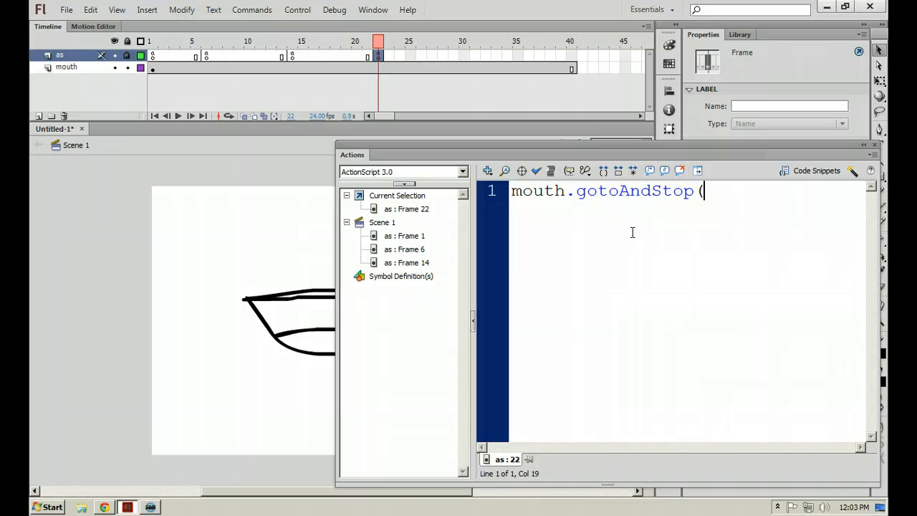
pyautogui.write('"smile");')
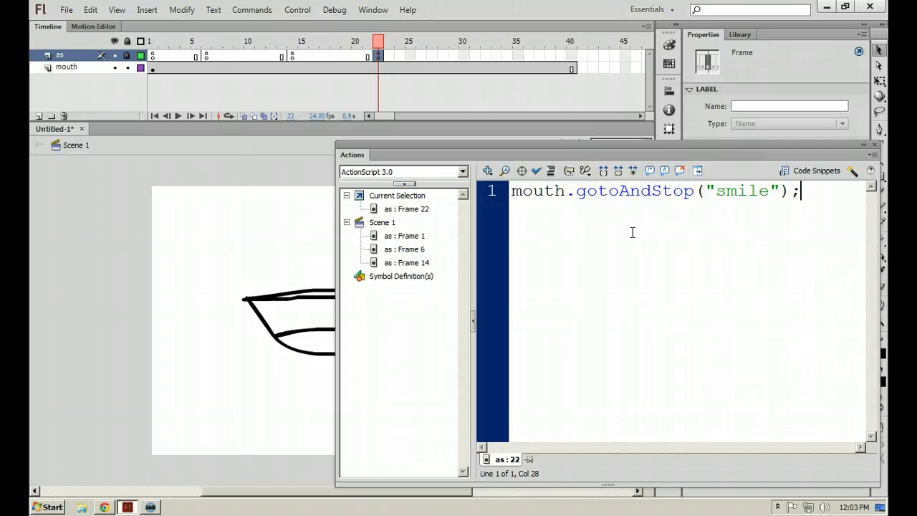
pyautogui.press('Ctrl+Enter')
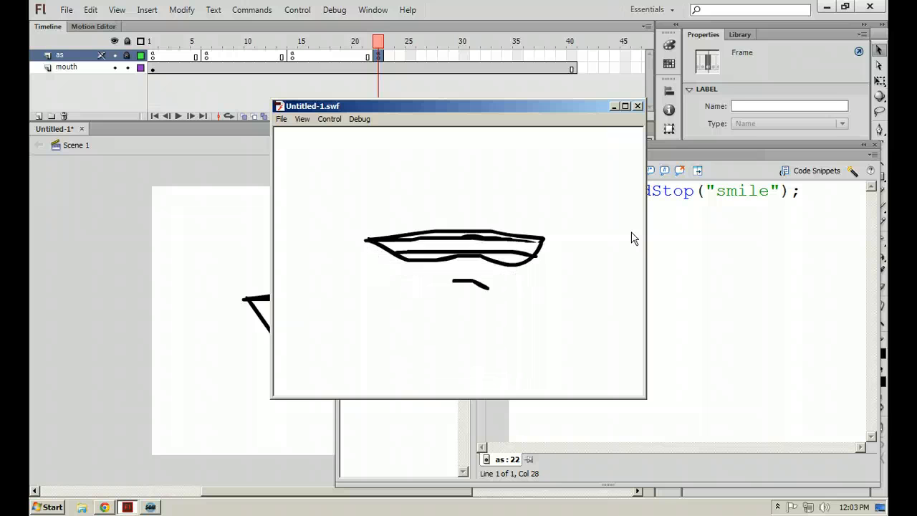
pyautogui.moveTo(637, 106)
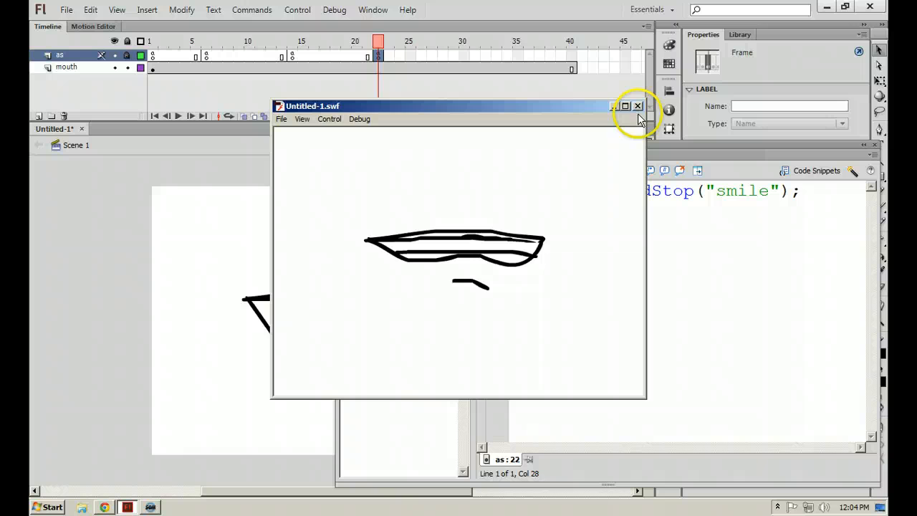
pyautogui.click(637, 106)
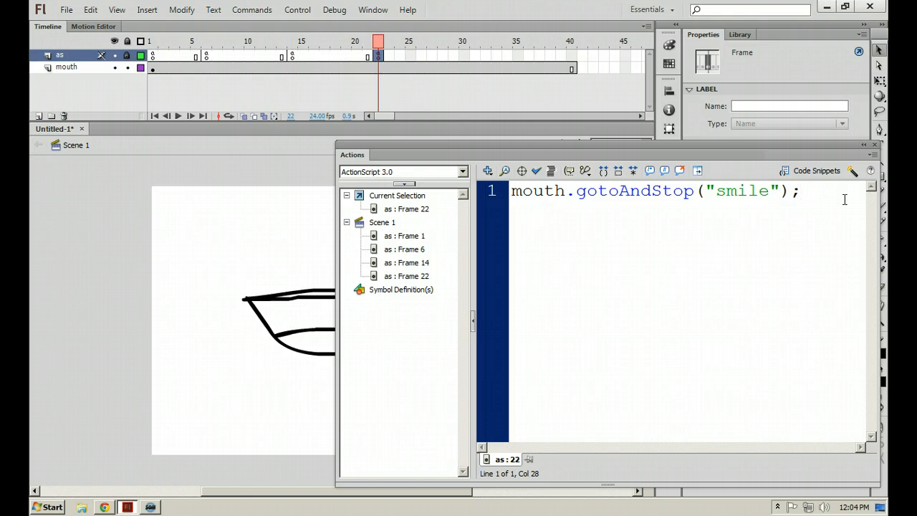
pyautogui.click(806, 190)
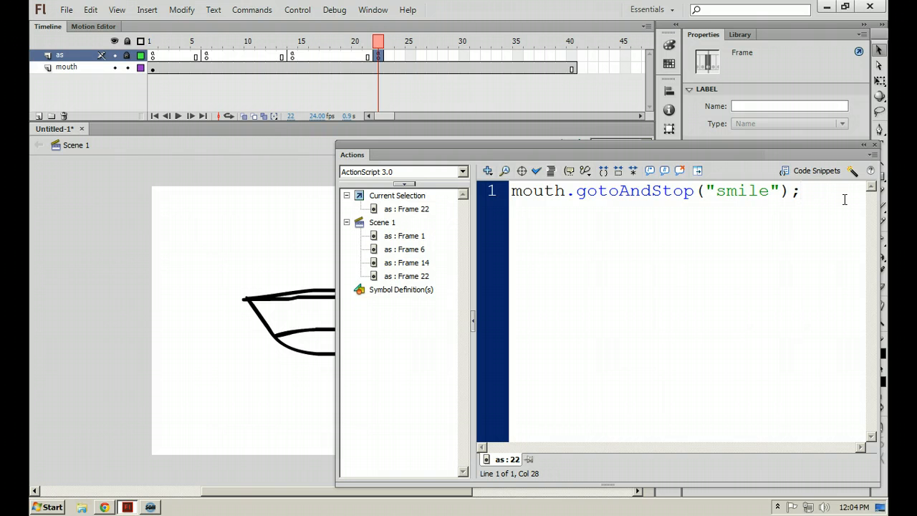
pyautogui.moveTo(704, 123)
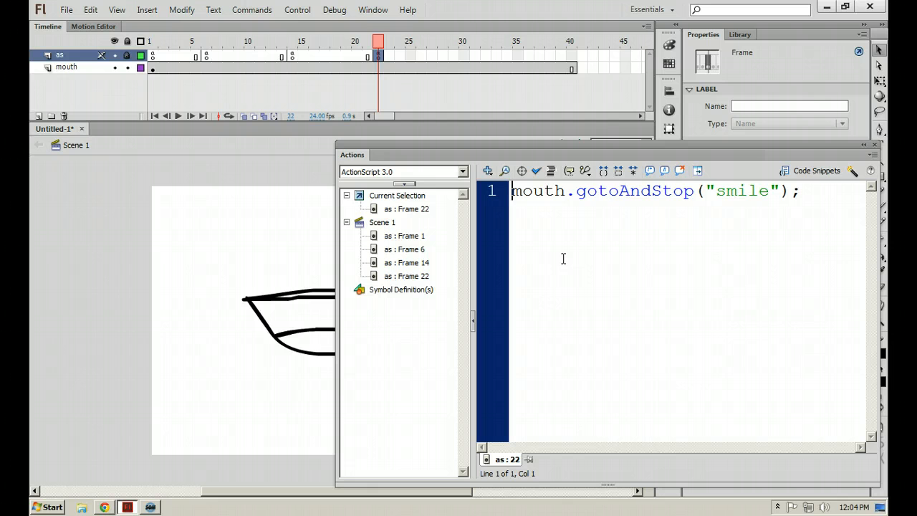
pyautogui.write('person.')
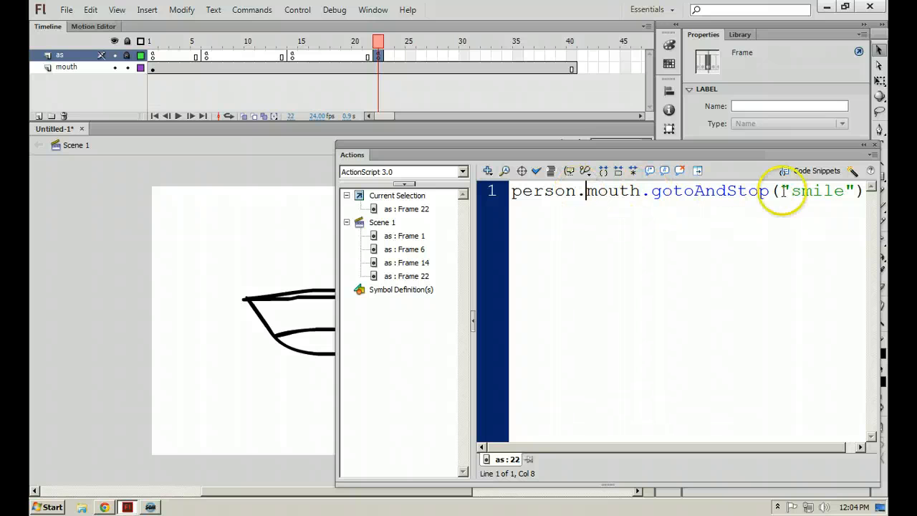
pyautogui.moveTo(471, 346)
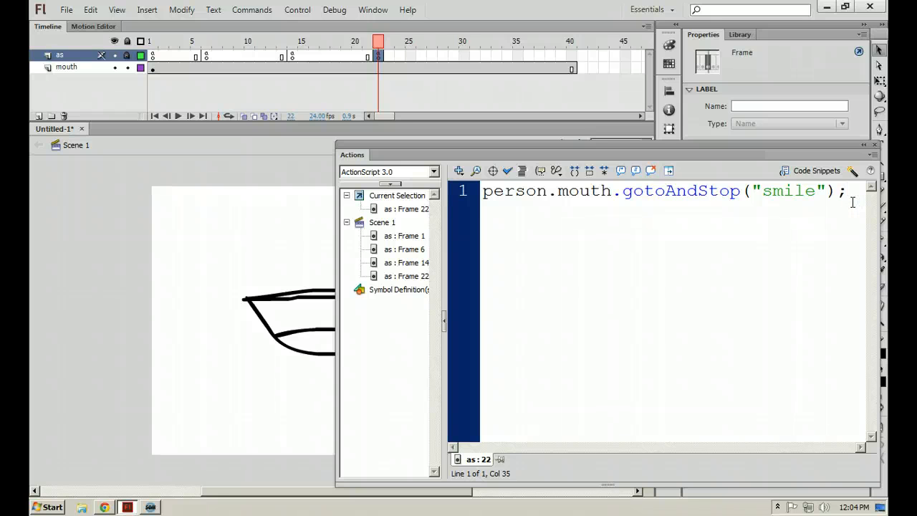
pyautogui.moveTo(550, 191); pyautogui.dragTo(845, 190)
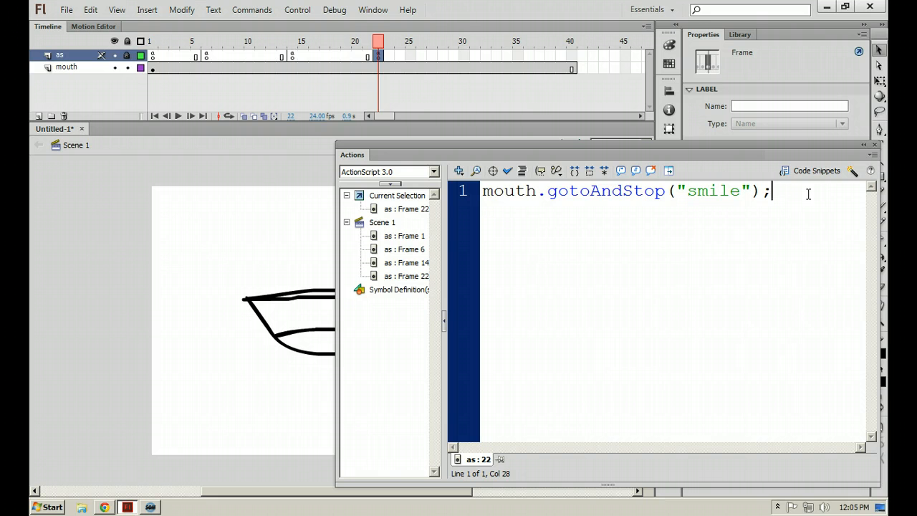
# Step: Convert as-layer frame 30 to a keyframe, remove it, then review frames 14 and 6
pyautogui.rightClick(376, 56)
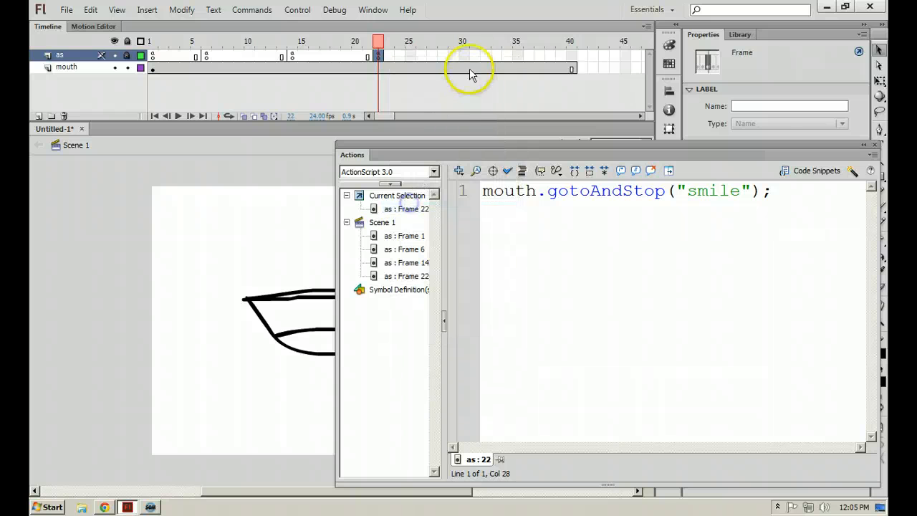
pyautogui.rightClick(468, 70)
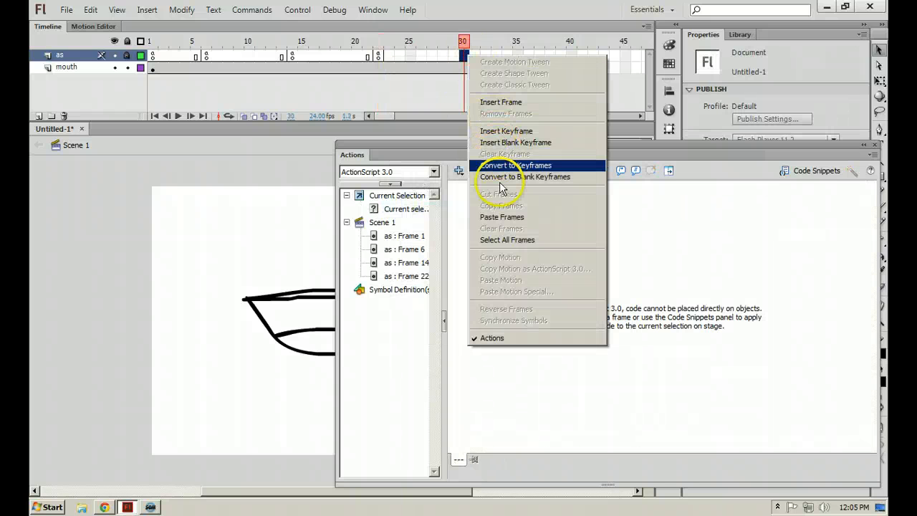
pyautogui.click(514, 166)
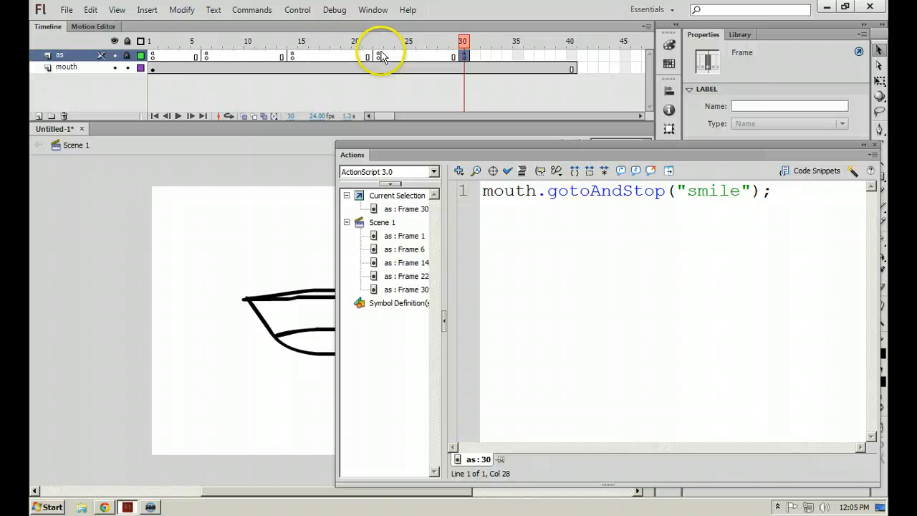
pyautogui.moveTo(464, 59)
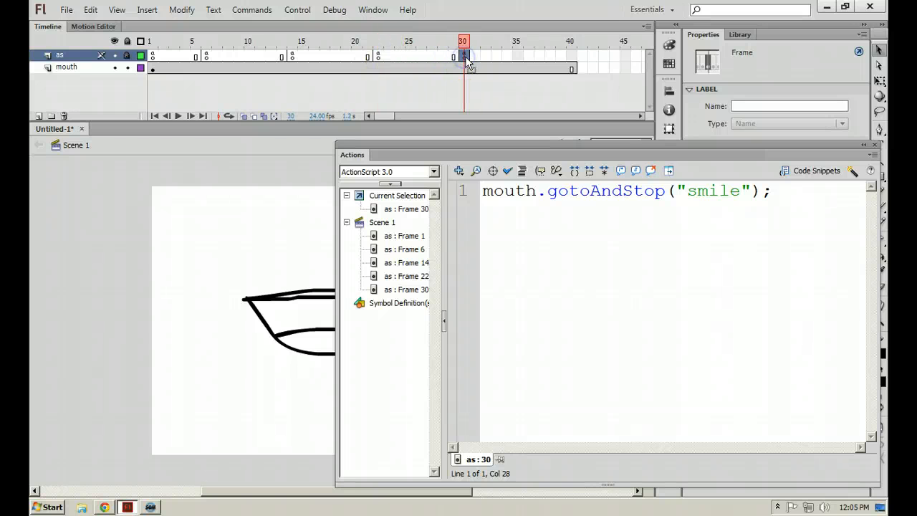
pyautogui.rightClick(385, 56)
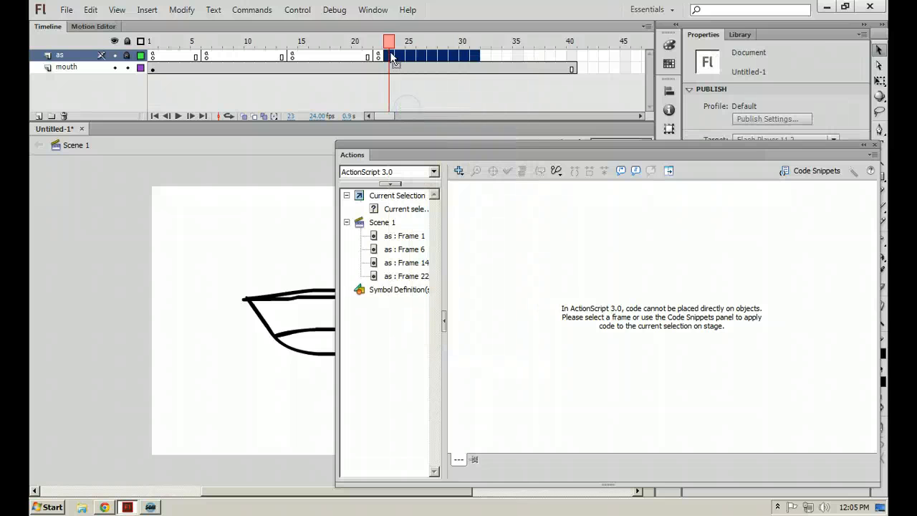
pyautogui.click(376, 55)
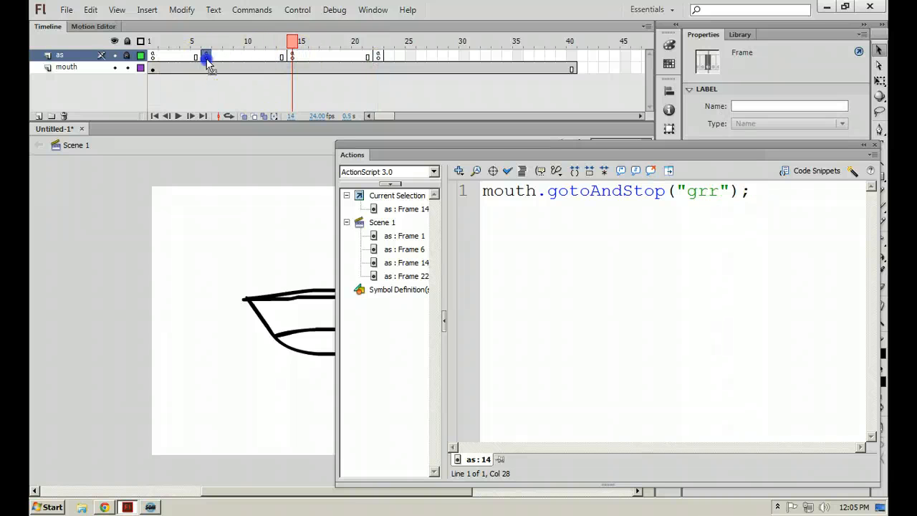
pyautogui.click(207, 56)
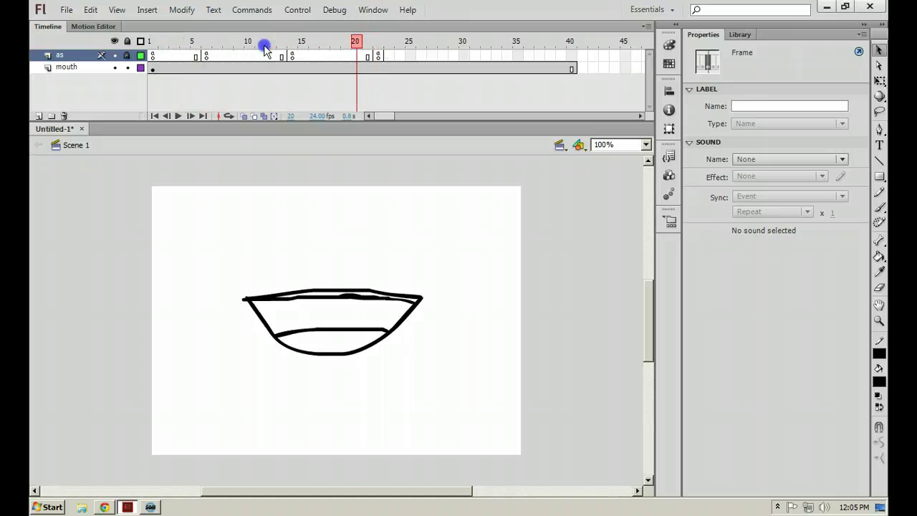
# Step: Step through the as-layer keyframes at frames 1, 6, 14 and 22
pyautogui.click(207, 58)
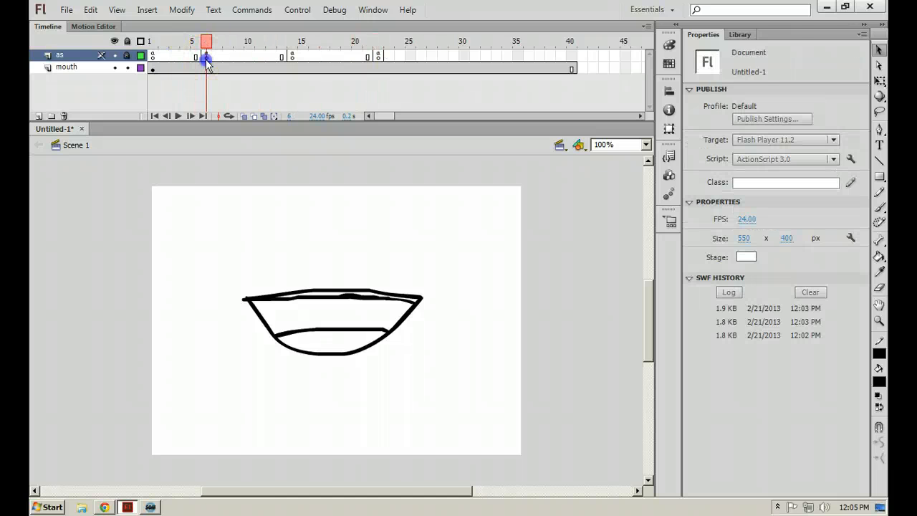
pyautogui.click(206, 57)
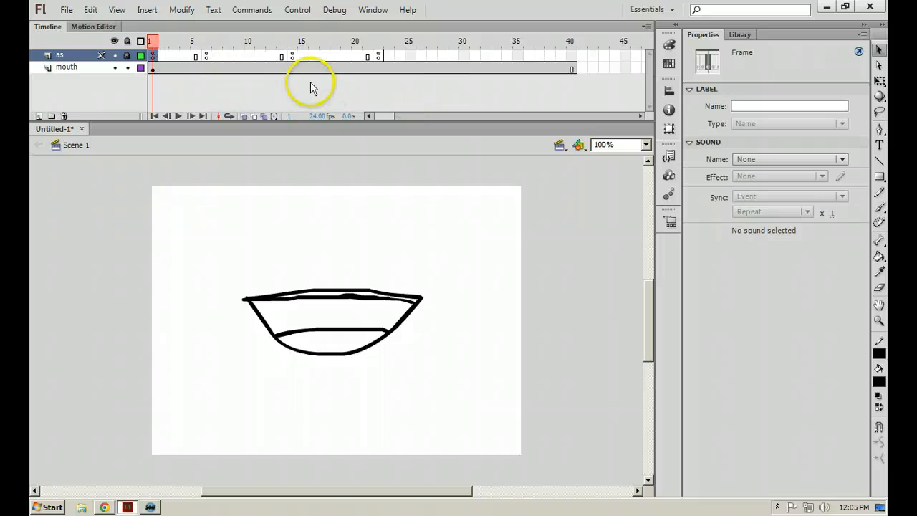
pyautogui.click(290, 56)
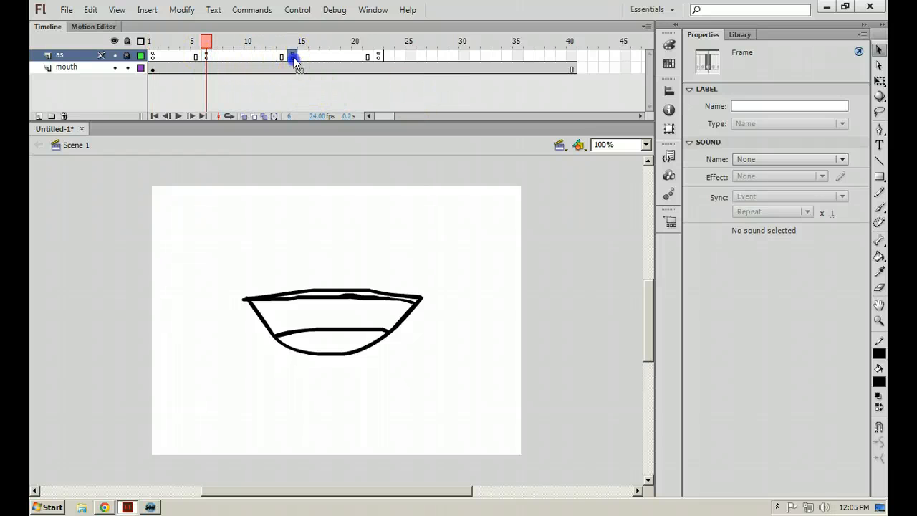
pyautogui.click(376, 41)
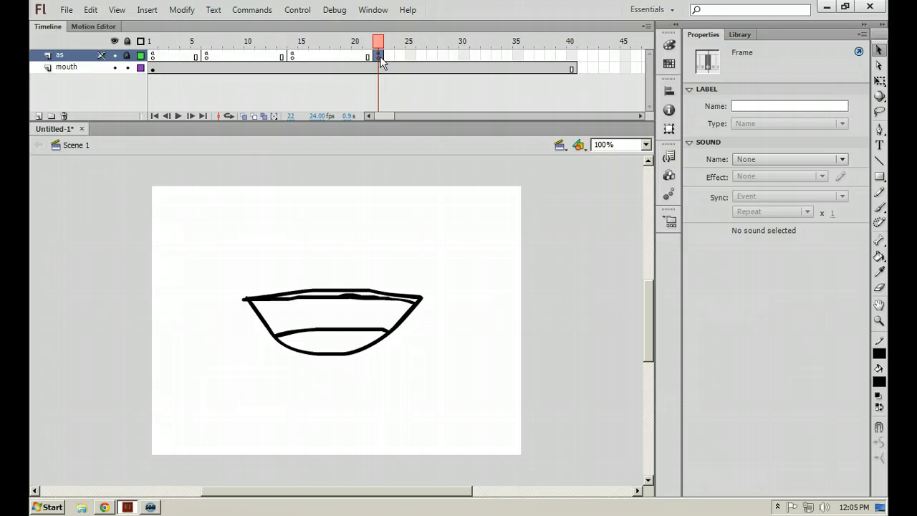
pyautogui.click(290, 41)
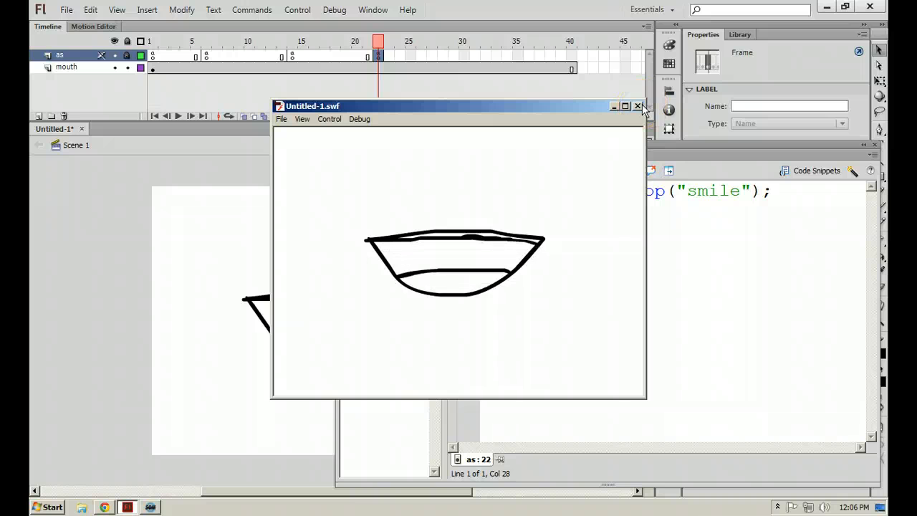
pyautogui.moveTo(637, 105)
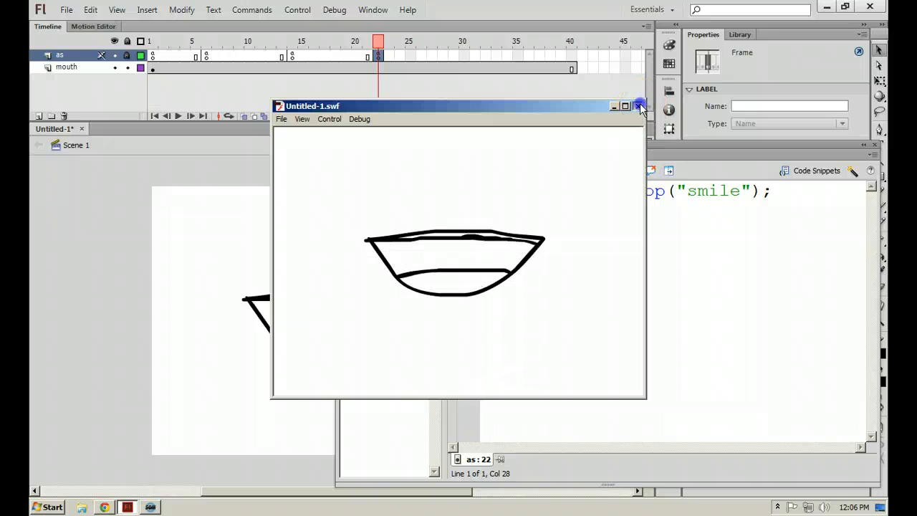
# Step: Close the test movie, then select and retype the 'smile' label in frame 22's script
pyautogui.click(638, 106)
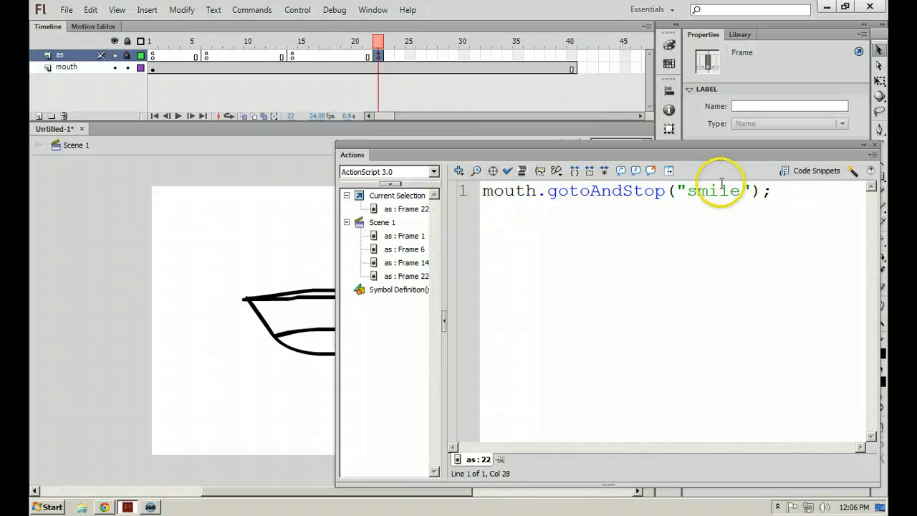
pyautogui.doubleClick(715, 190)
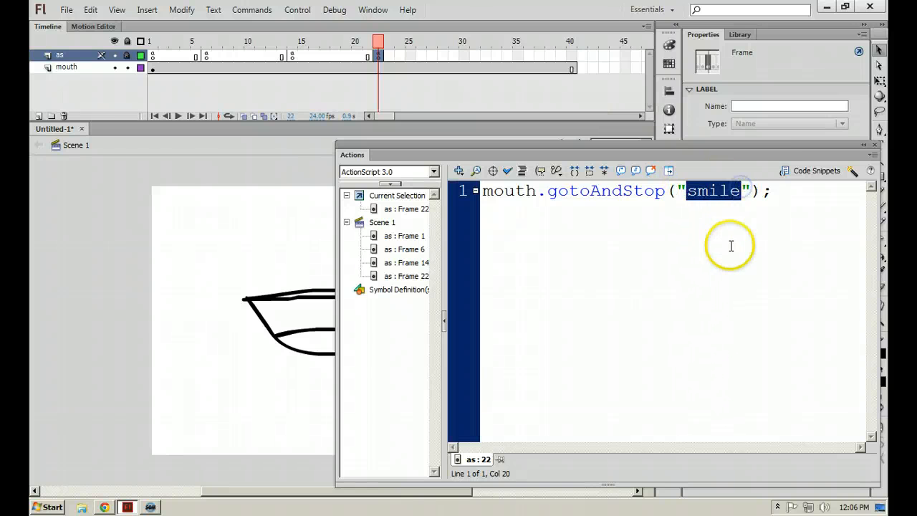
pyautogui.write('r')
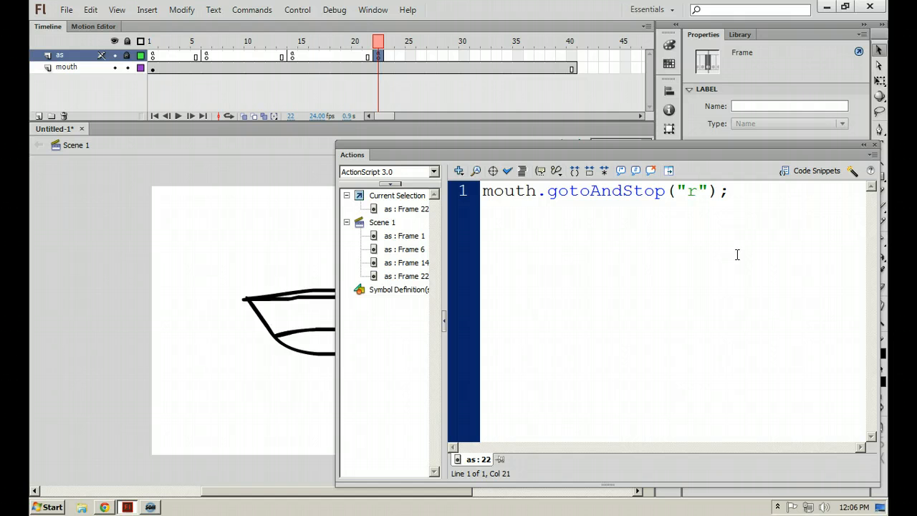
pyautogui.write('o')
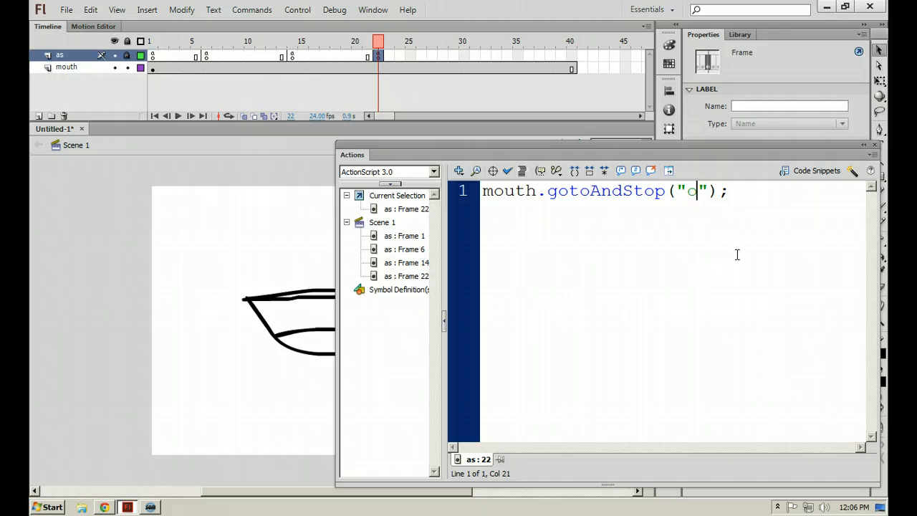
pyautogui.write('smile')
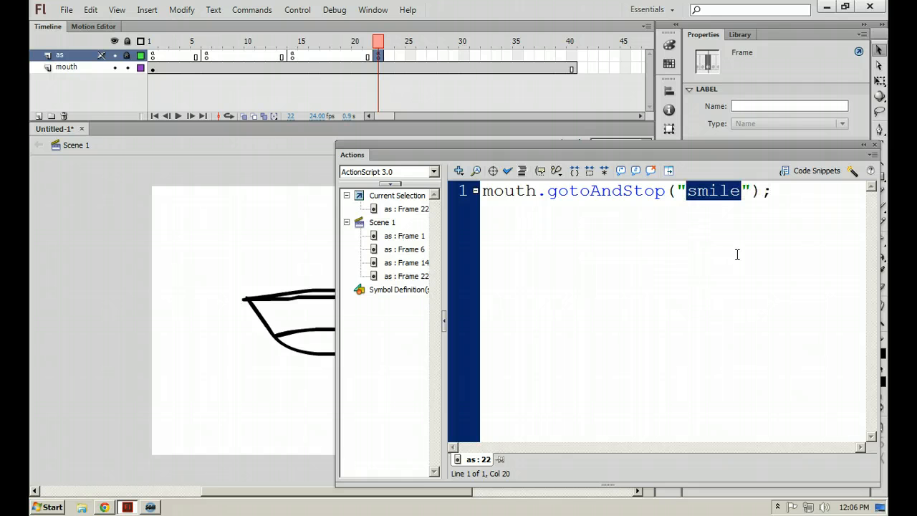